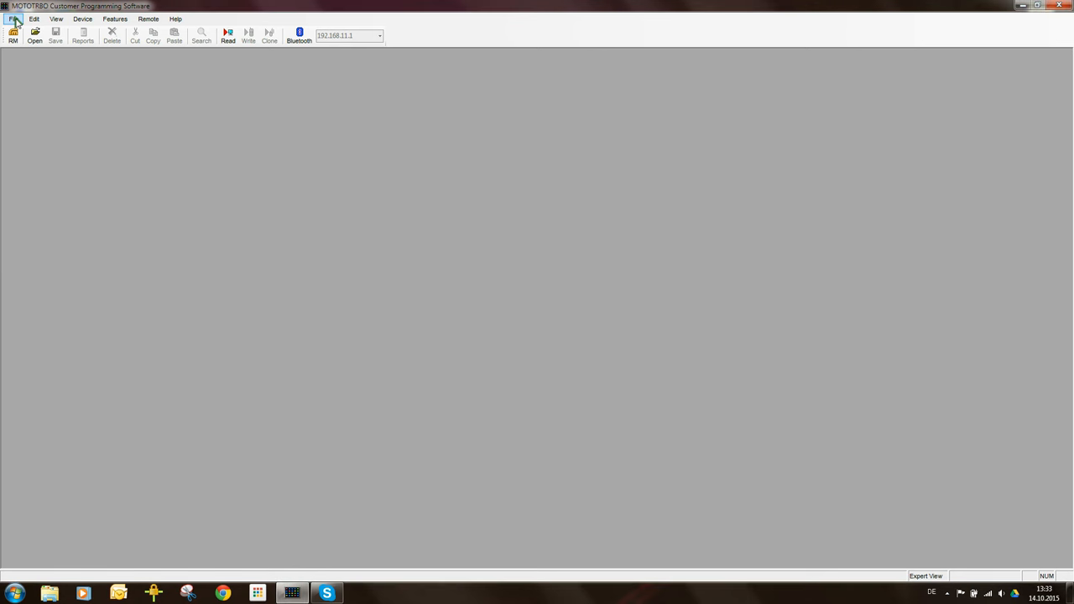
Open the recent DP4801 Template.ctb codeplug and maximize its window to show the settings tree
{"action": "left_click", "coordinate": [13, 19]}
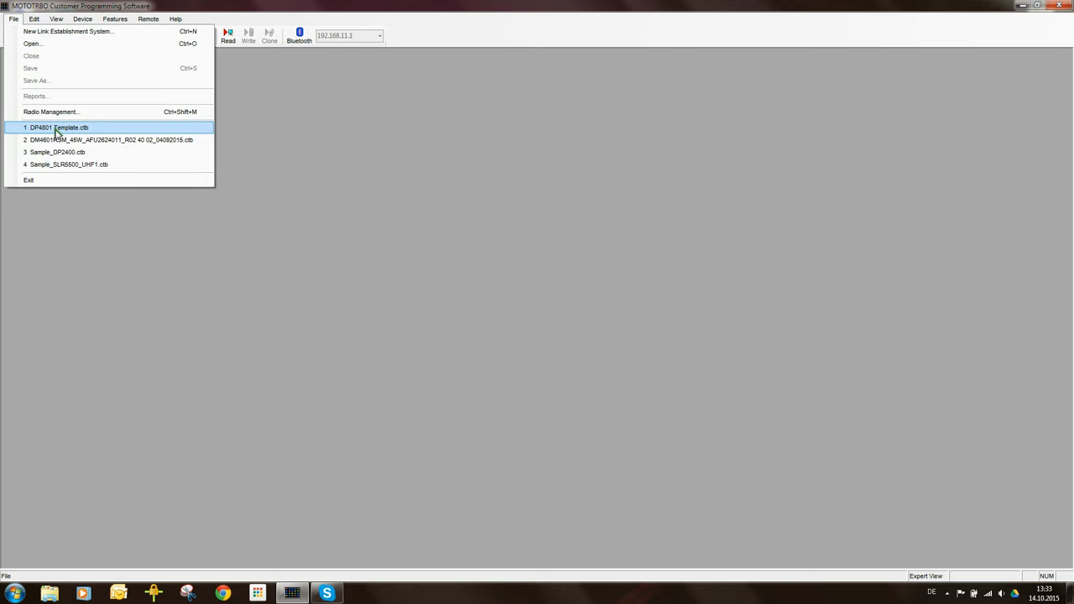
{"action": "left_click", "coordinate": [58, 128]}
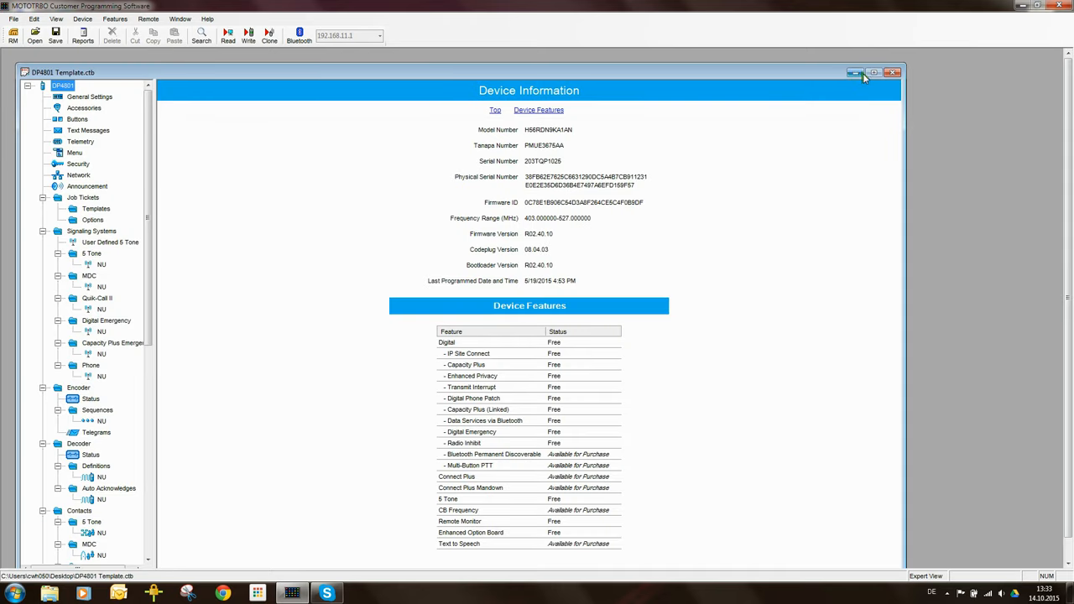
{"action": "left_click", "coordinate": [875, 72]}
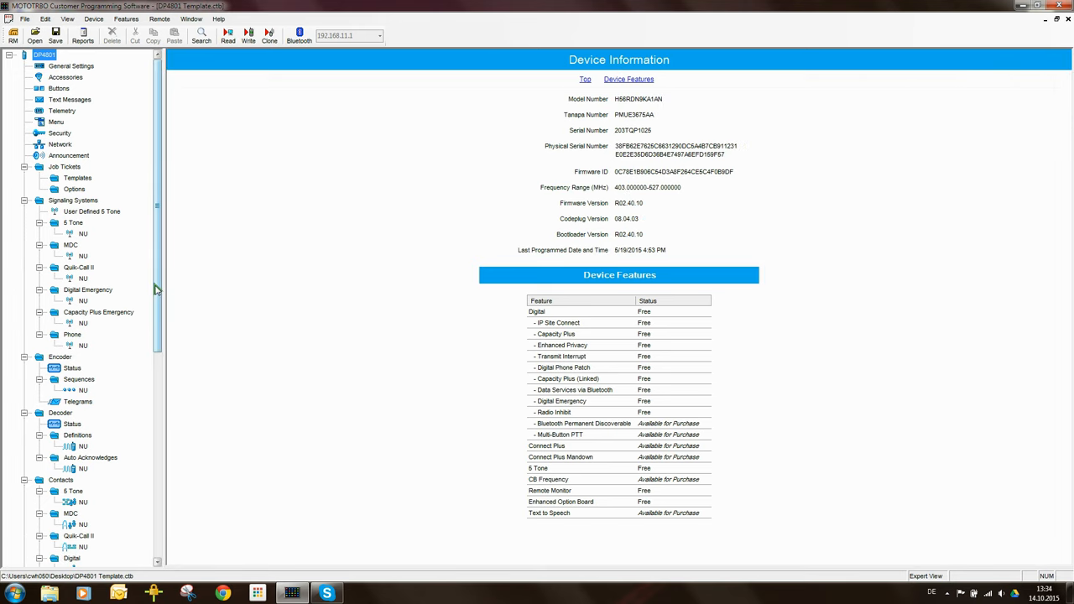
{"action": "scroll", "scroll_direction": "down", "scroll_amount": 3}
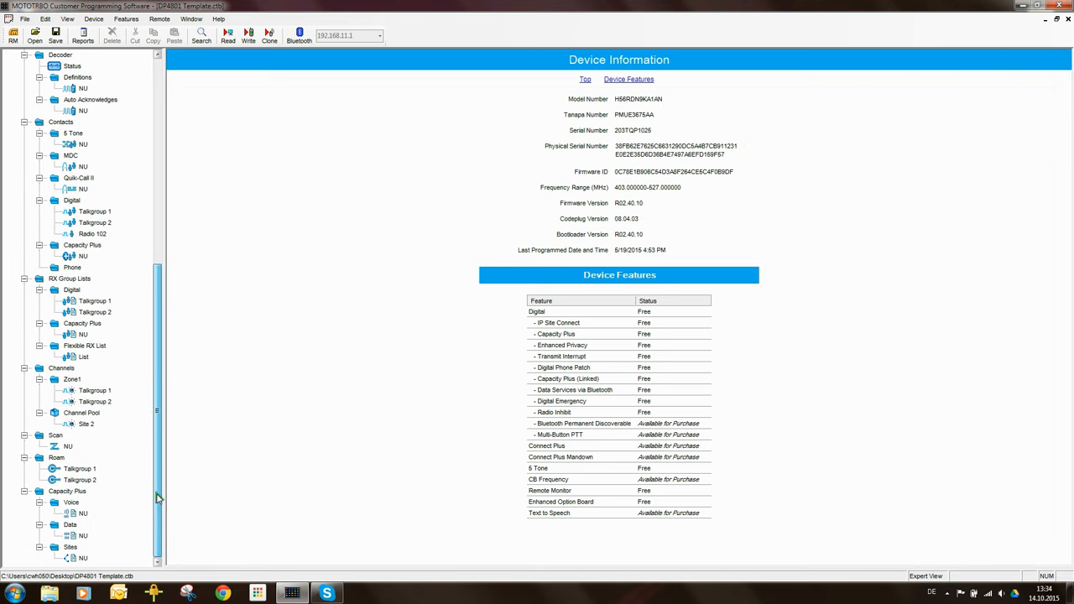
Add two new digital channels to the Channel Pool
{"action": "right_click", "coordinate": [81, 412]}
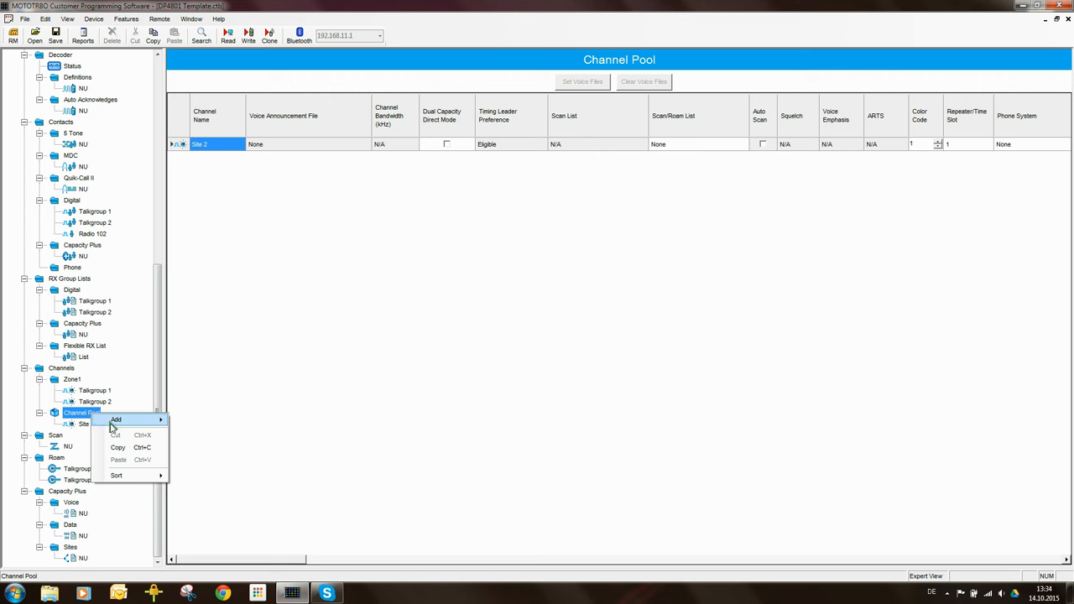
{"action": "left_click", "coordinate": [116, 419]}
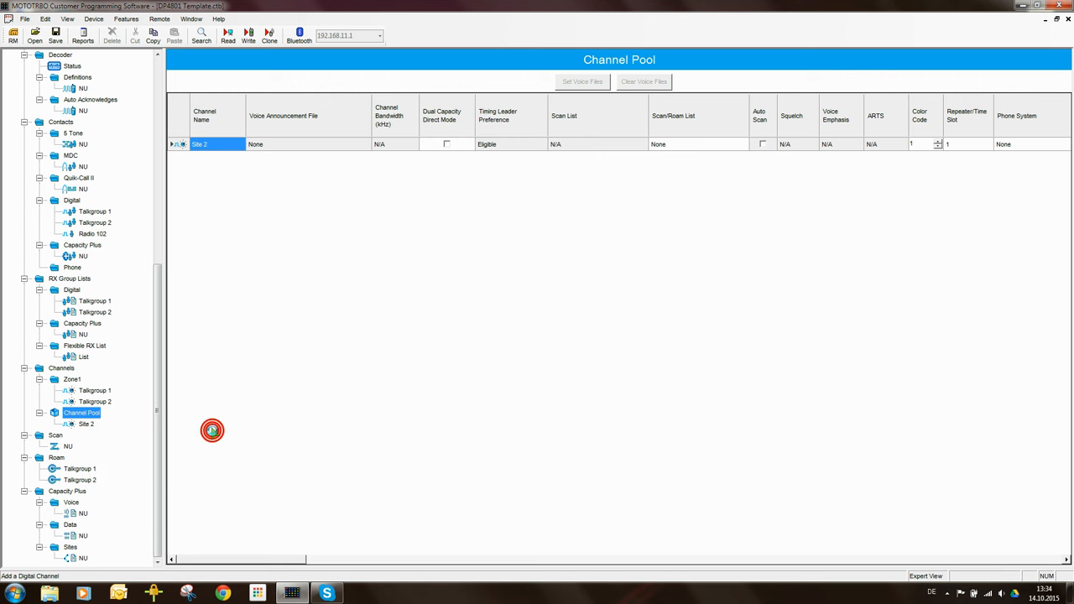
{"action": "right_click", "coordinate": [81, 413]}
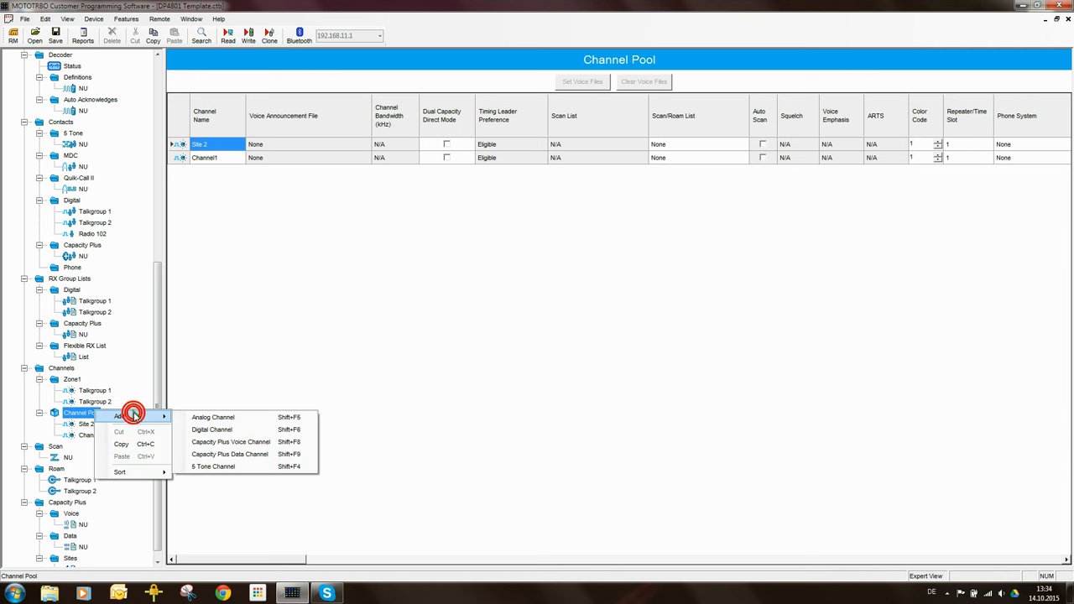
{"action": "left_click", "coordinate": [211, 429]}
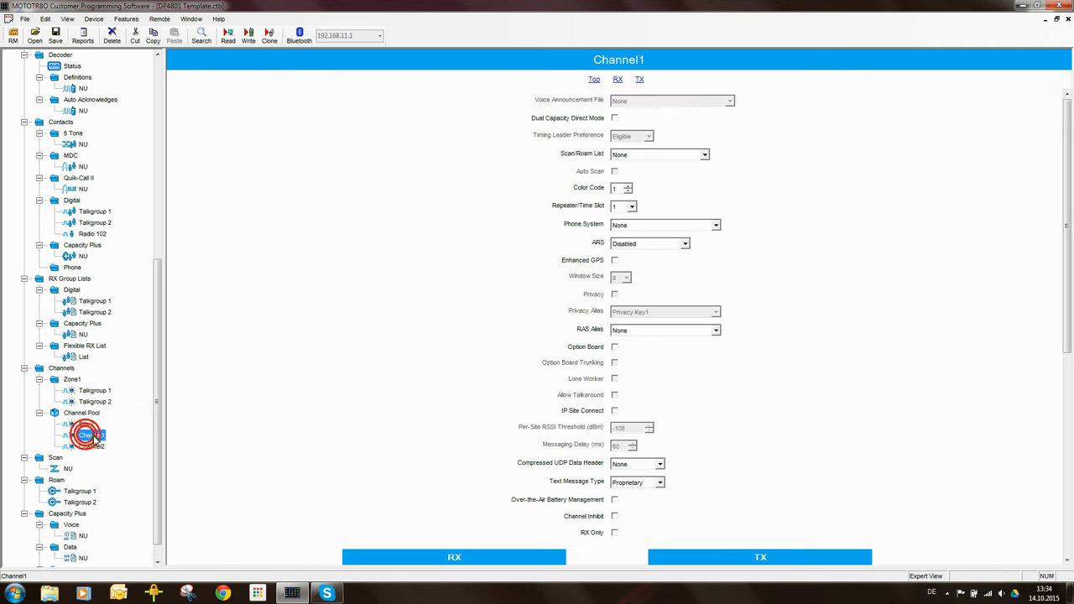
Review Channel1 and Channel2, then start renaming Channel1 to Site 1 GPS
{"action": "left_click", "coordinate": [91, 434]}
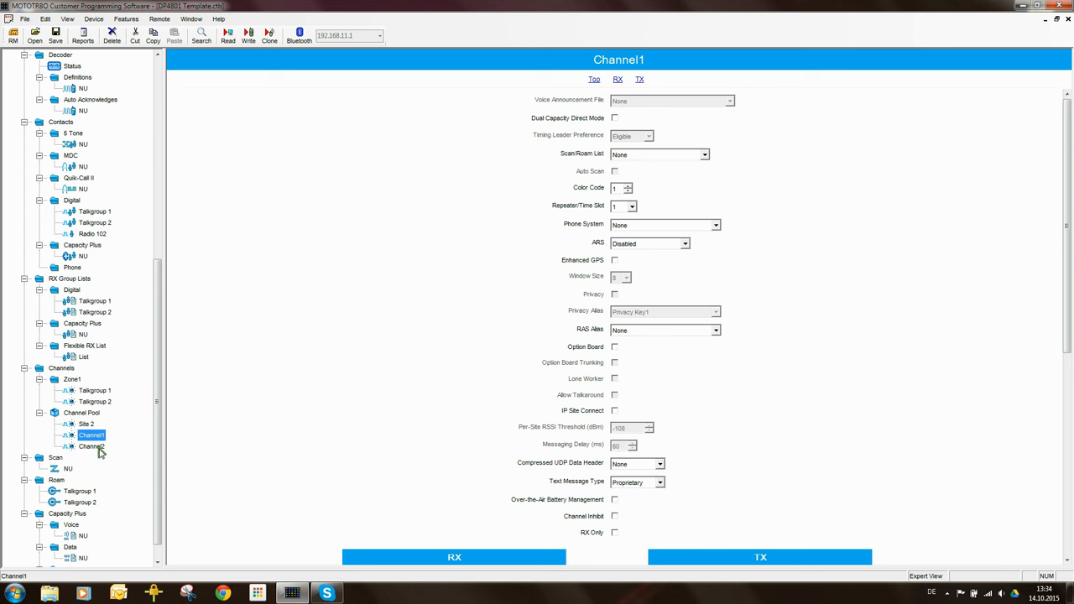
{"action": "left_click", "coordinate": [92, 446]}
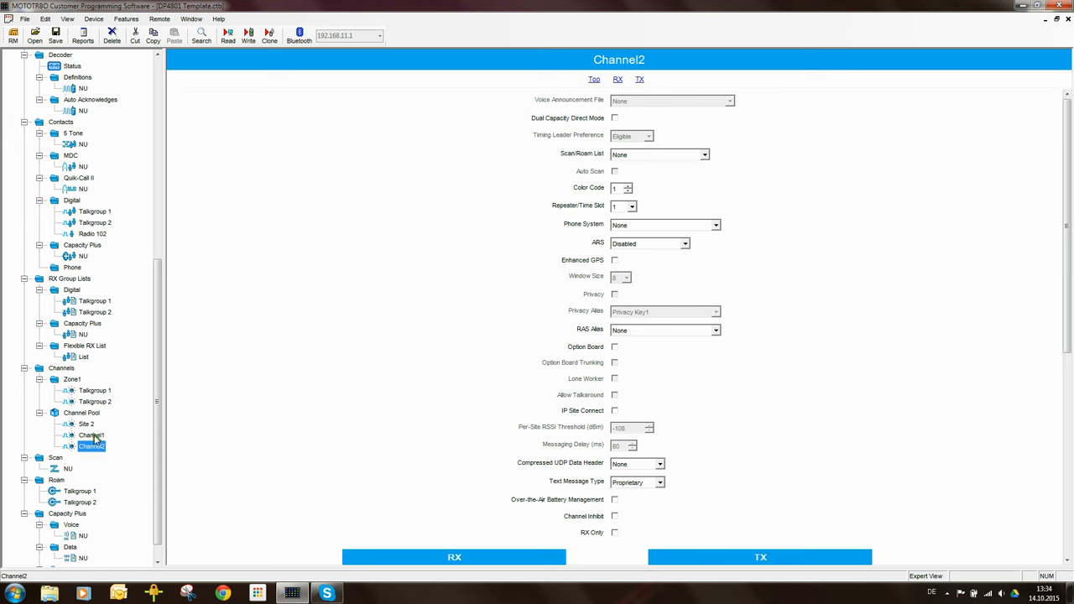
{"action": "left_click", "coordinate": [90, 435]}
{"action": "type", "text": "Site 1GPS"}
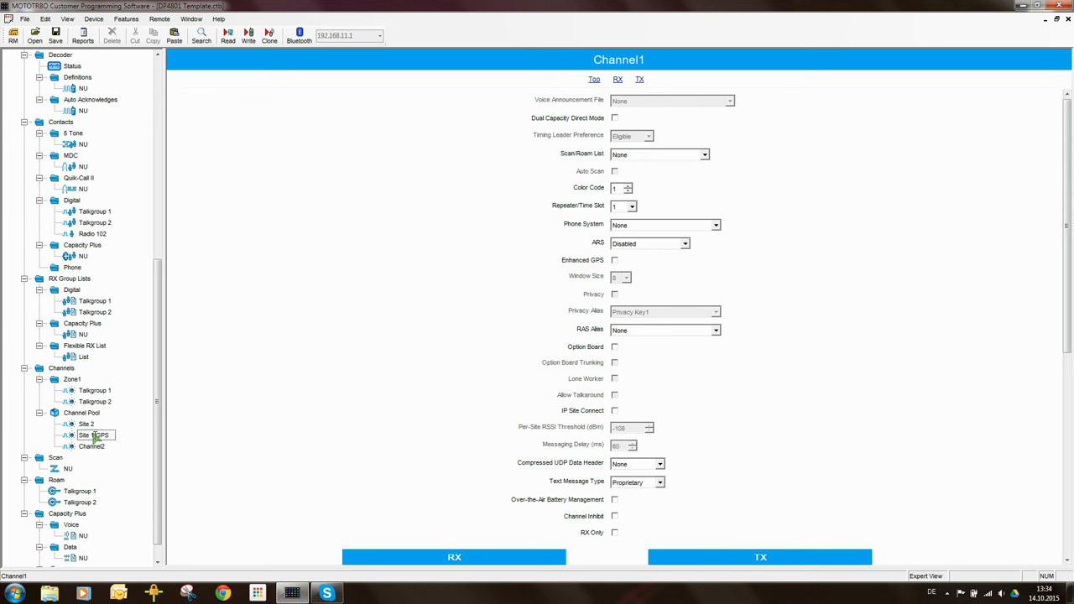
Confirm Channel1 as Site 1 GPS and rename Channel2 to Site 2 GPS
{"action": "left_click", "coordinate": [95, 434]}
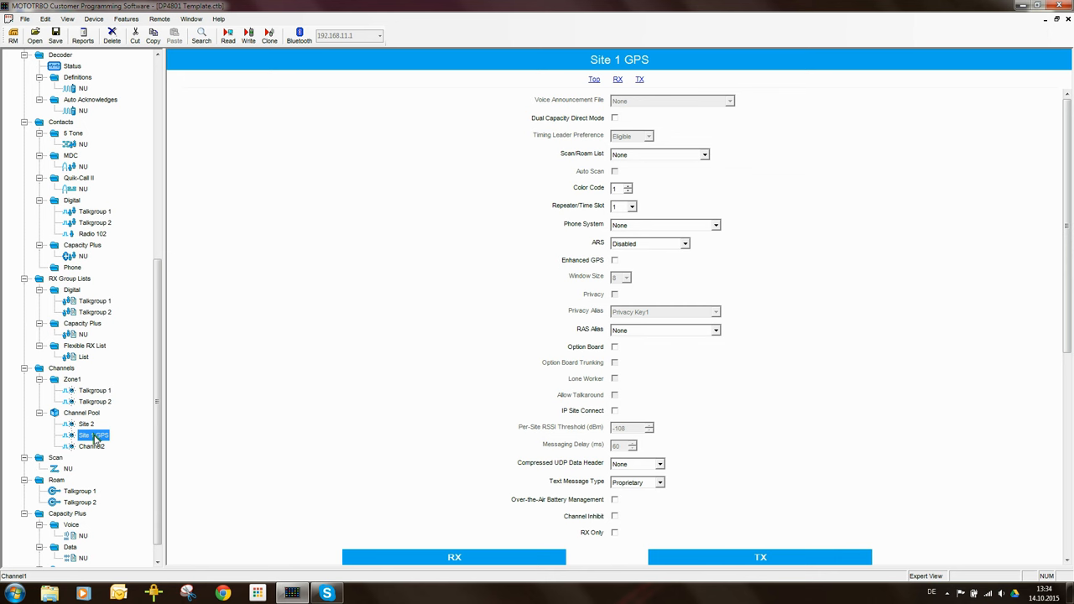
{"action": "left_click", "coordinate": [92, 446]}
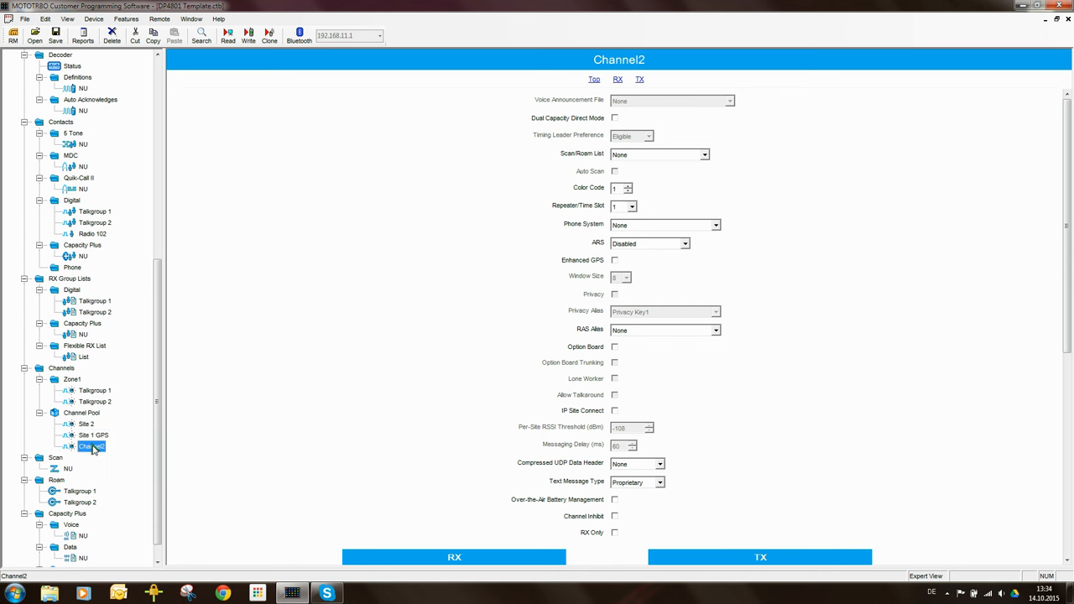
{"action": "double_click", "coordinate": [90, 446]}
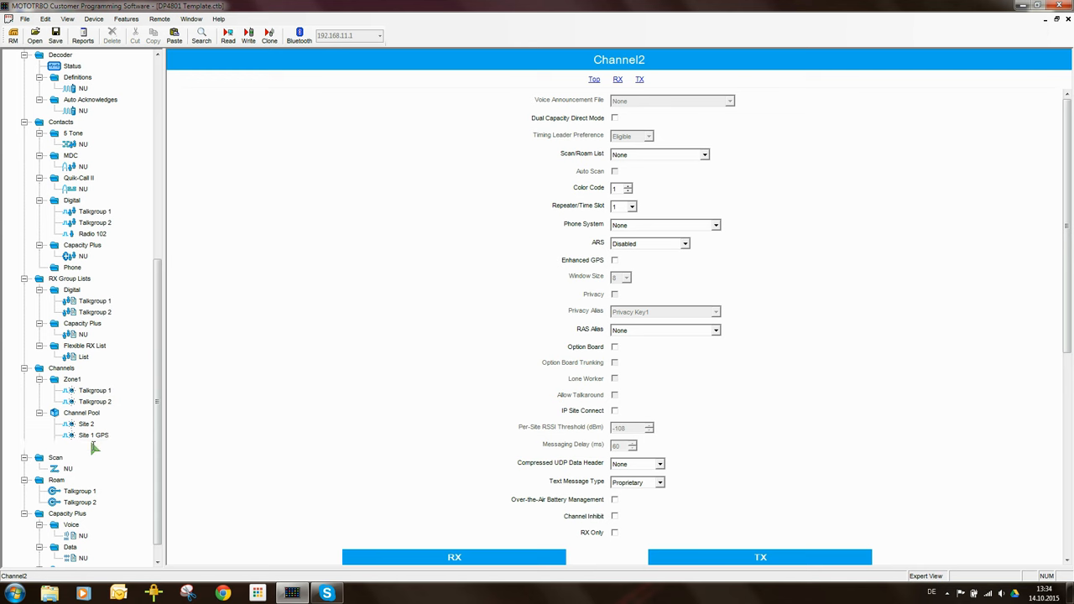
{"action": "left_click", "coordinate": [96, 447]}
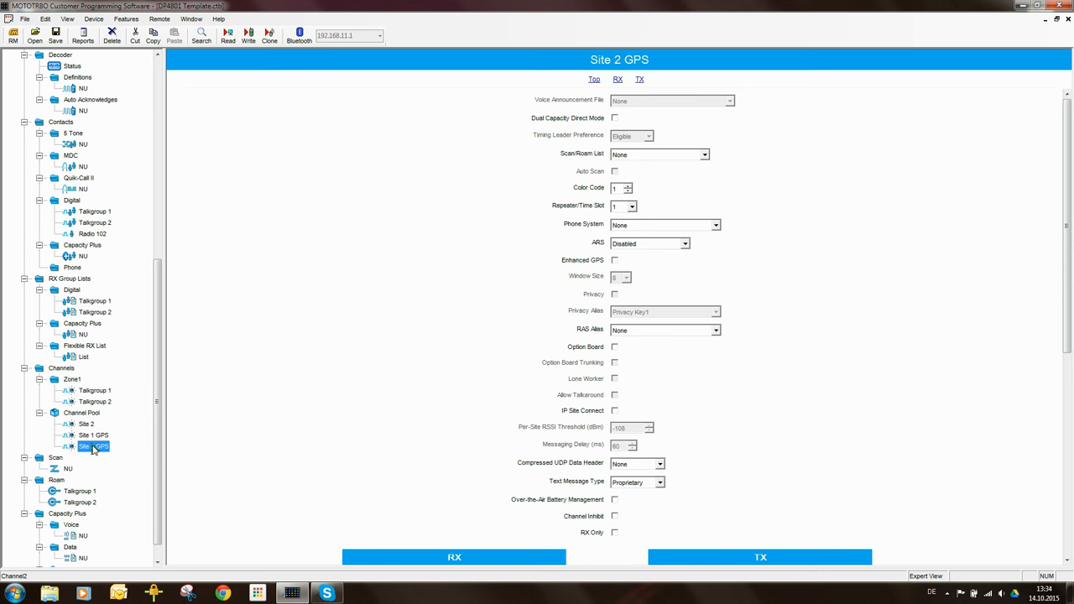
{"action": "mouse_move", "coordinate": [132, 445]}
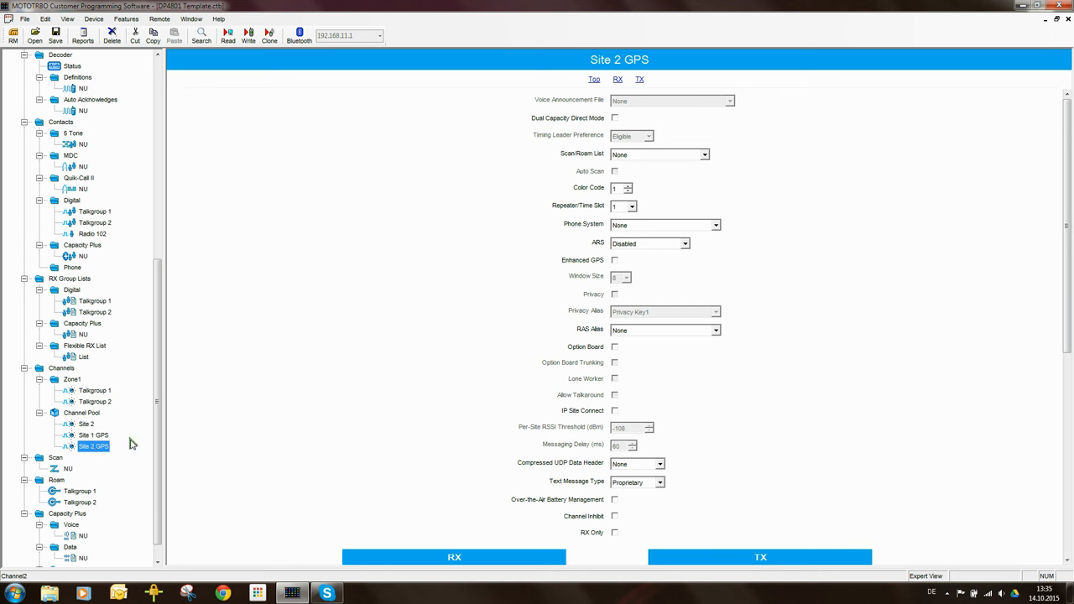
{"action": "mouse_move", "coordinate": [98, 411]}
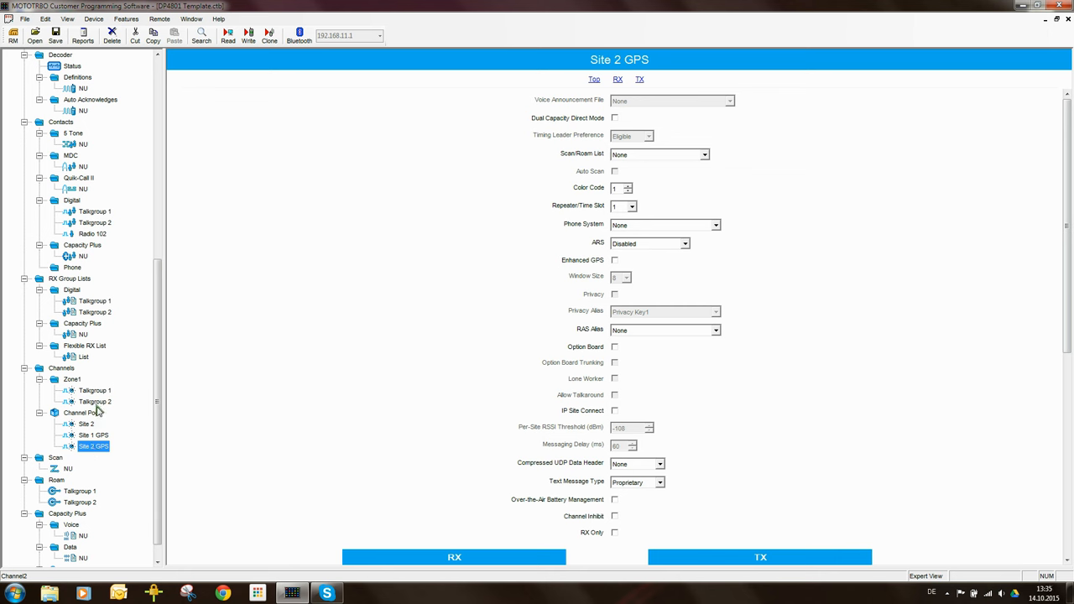
{"action": "mouse_move", "coordinate": [105, 452]}
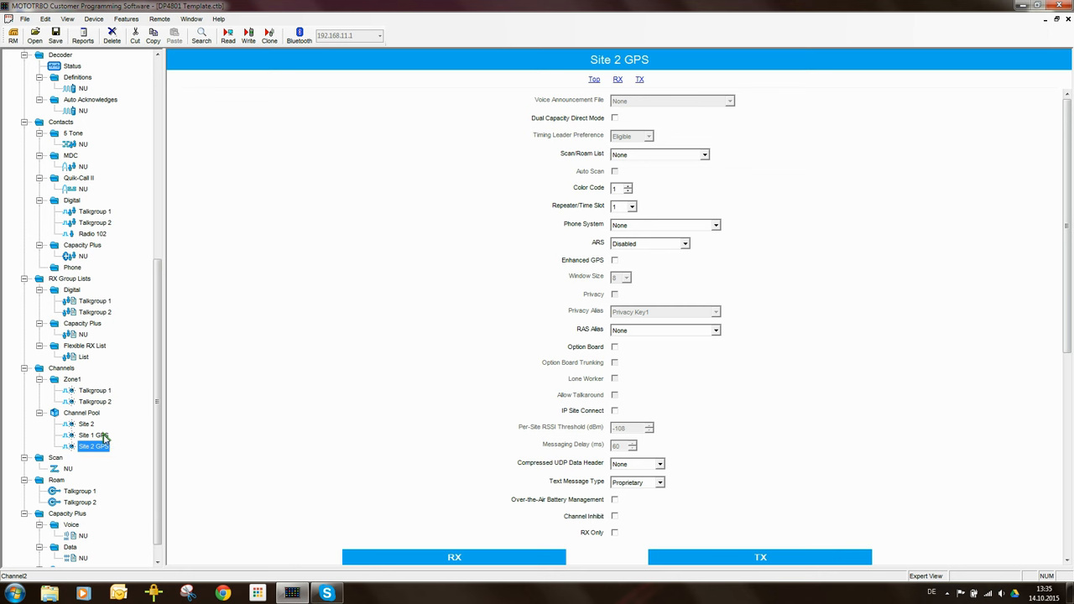
Compare Site 1 GPS, Talkgroup 1 and Site 2 GPS settings, ending on Site 2 GPS at 408.050/413.050 MHz
{"action": "left_click", "coordinate": [91, 435]}
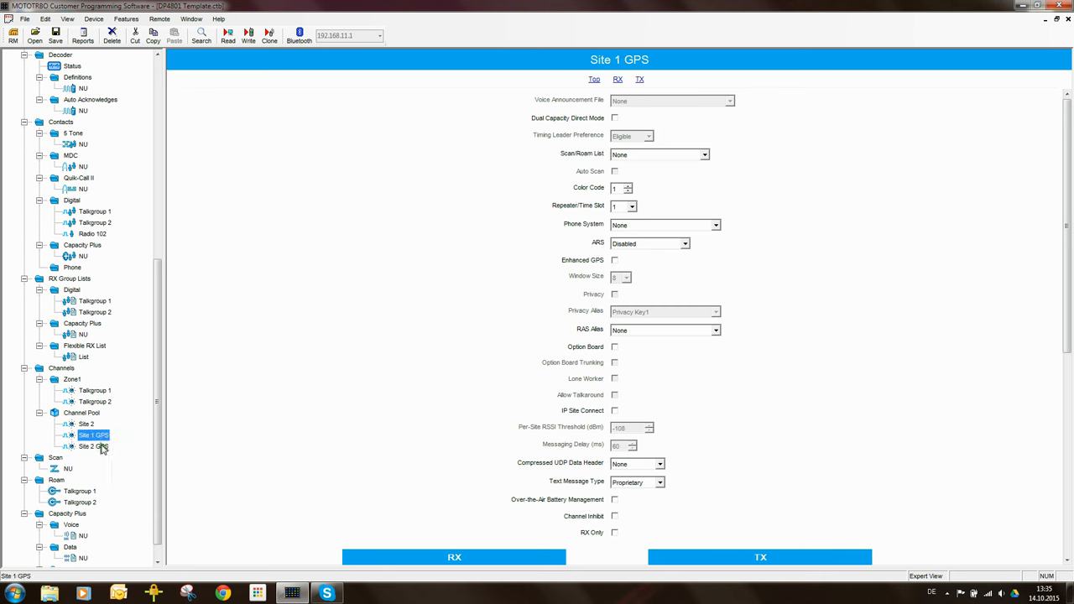
{"action": "left_click", "coordinate": [94, 445]}
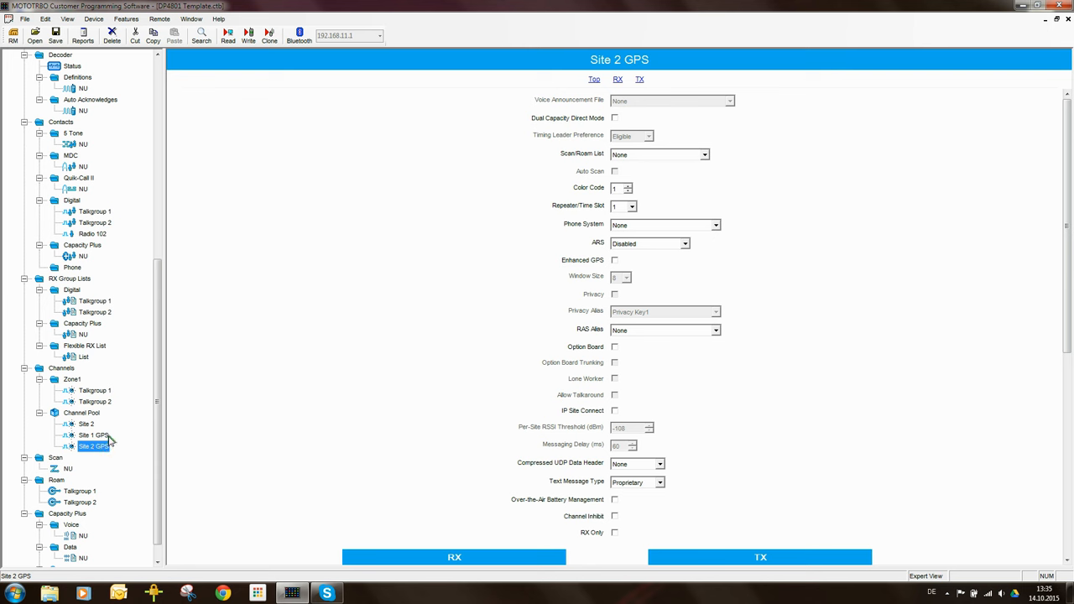
{"action": "left_click", "coordinate": [93, 435]}
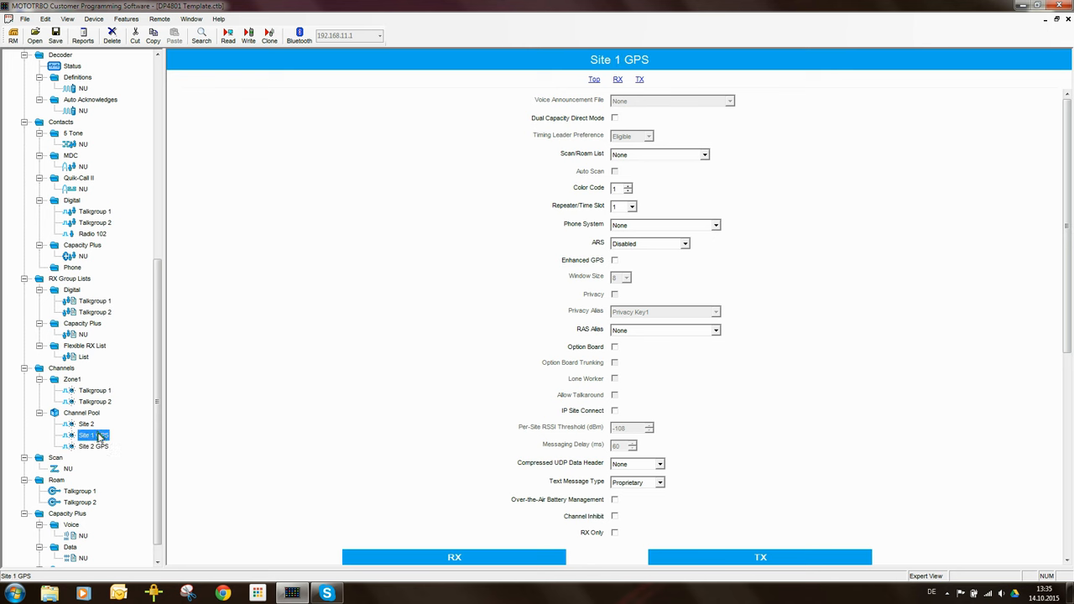
{"action": "mouse_move", "coordinate": [95, 390]}
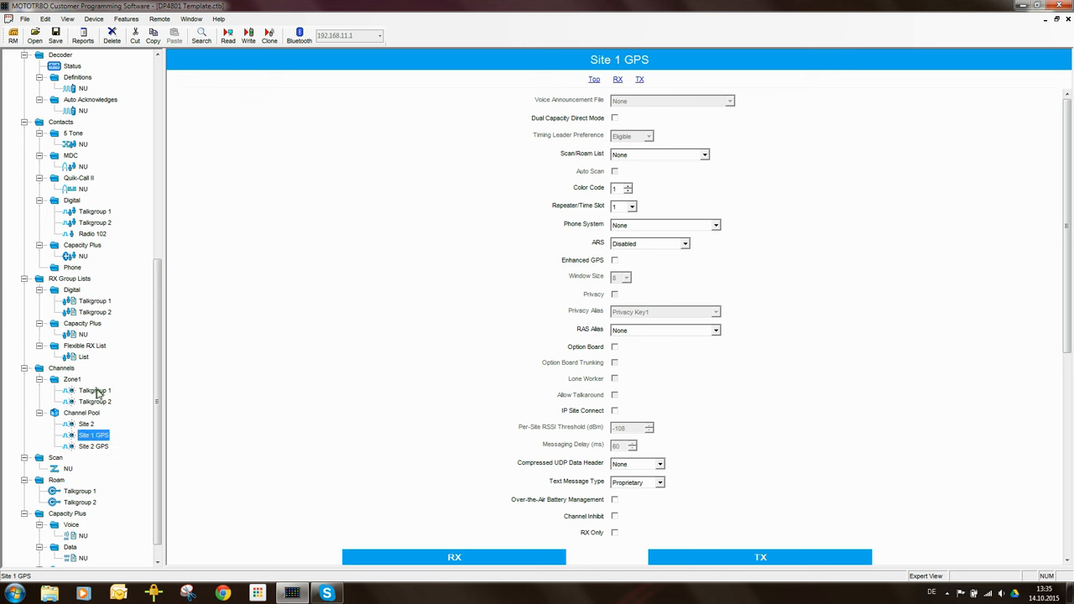
{"action": "left_click", "coordinate": [94, 390]}
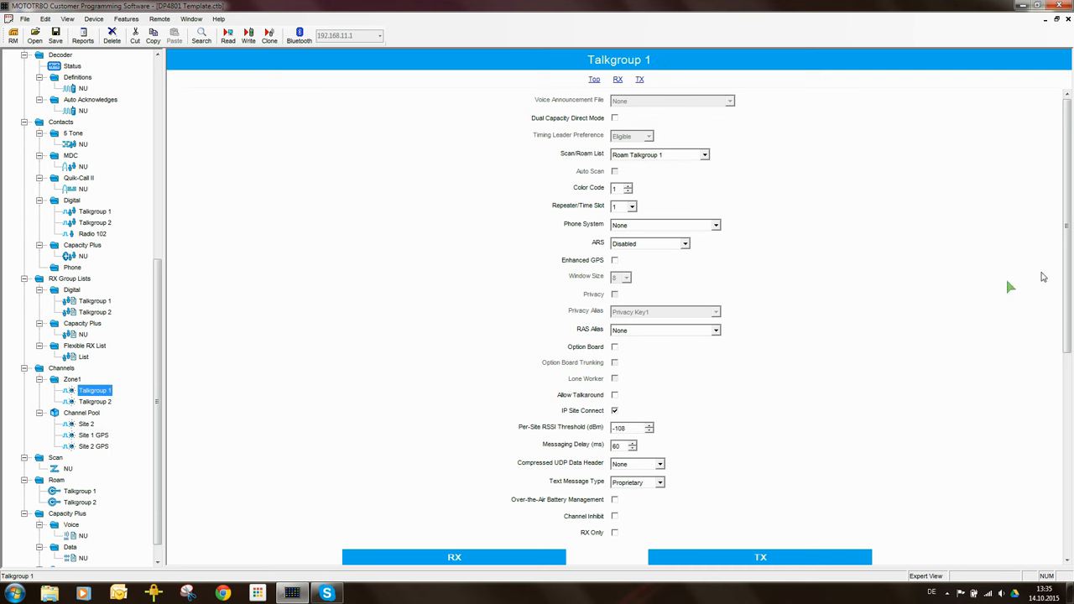
{"action": "scroll", "scroll_direction": "down", "scroll_amount": 3}
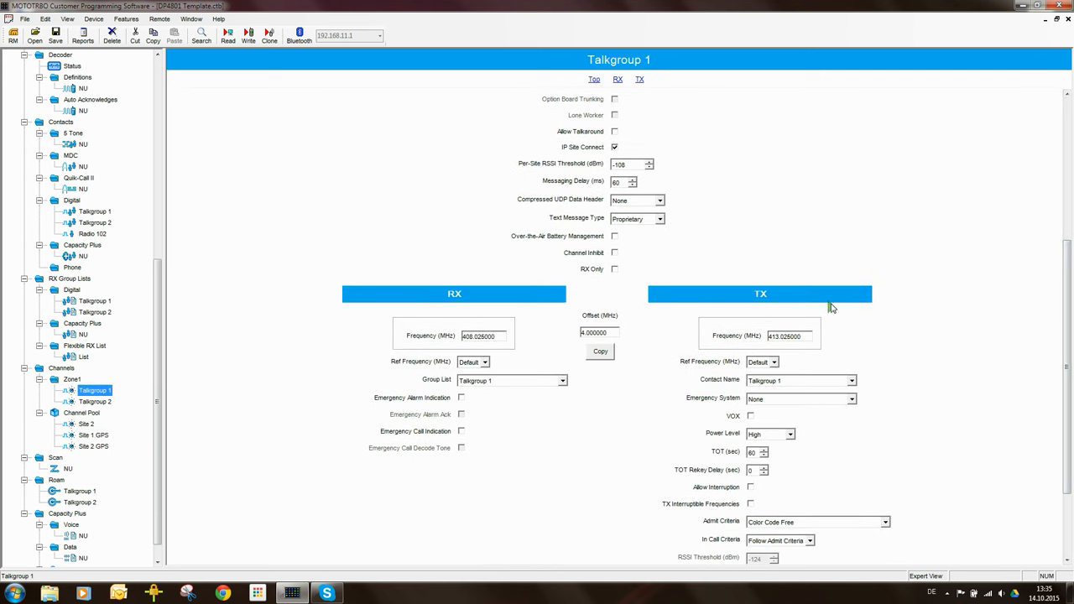
{"action": "mouse_move", "coordinate": [202, 402]}
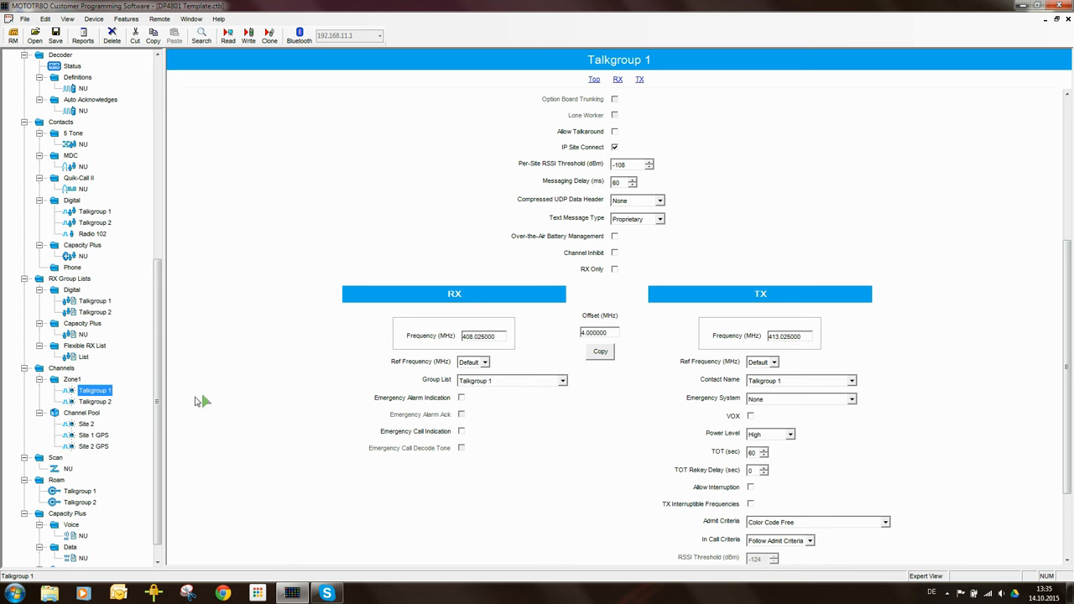
{"action": "left_click", "coordinate": [87, 423]}
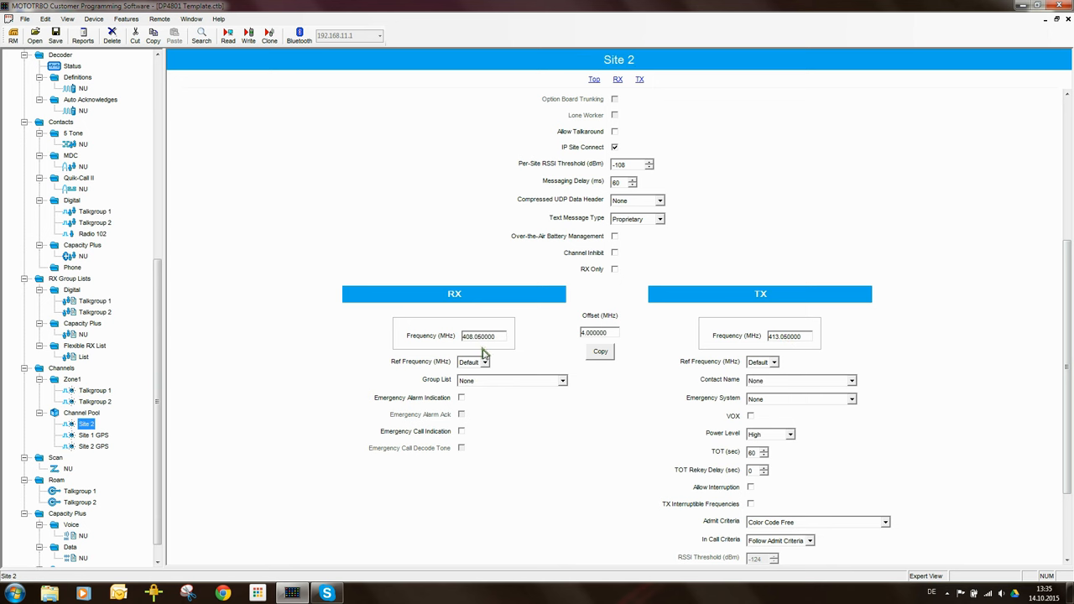
{"action": "left_click", "coordinate": [93, 446]}
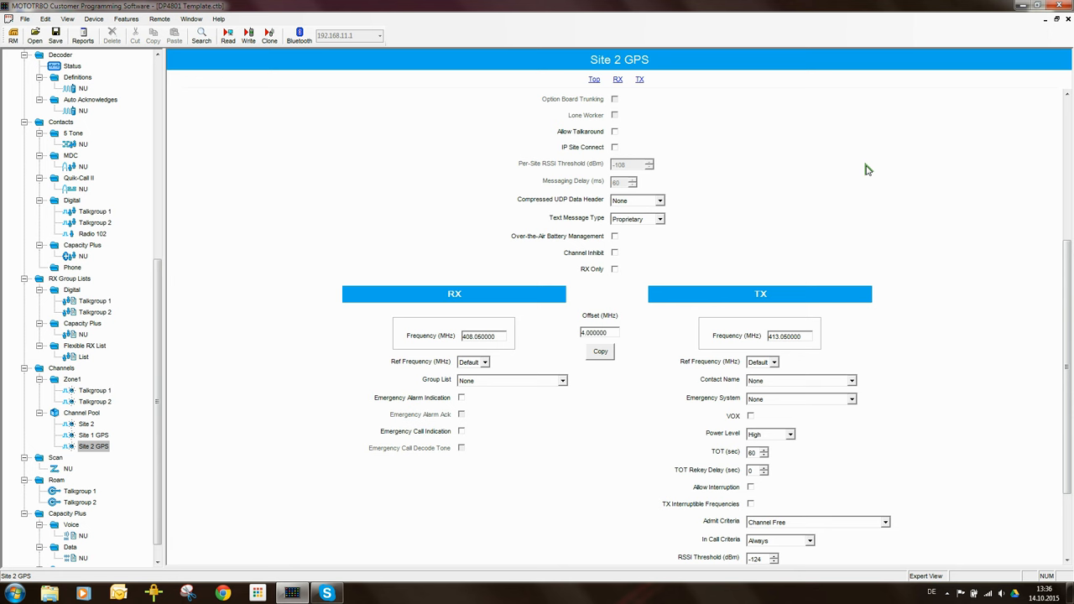
{"action": "mouse_move", "coordinate": [327, 242]}
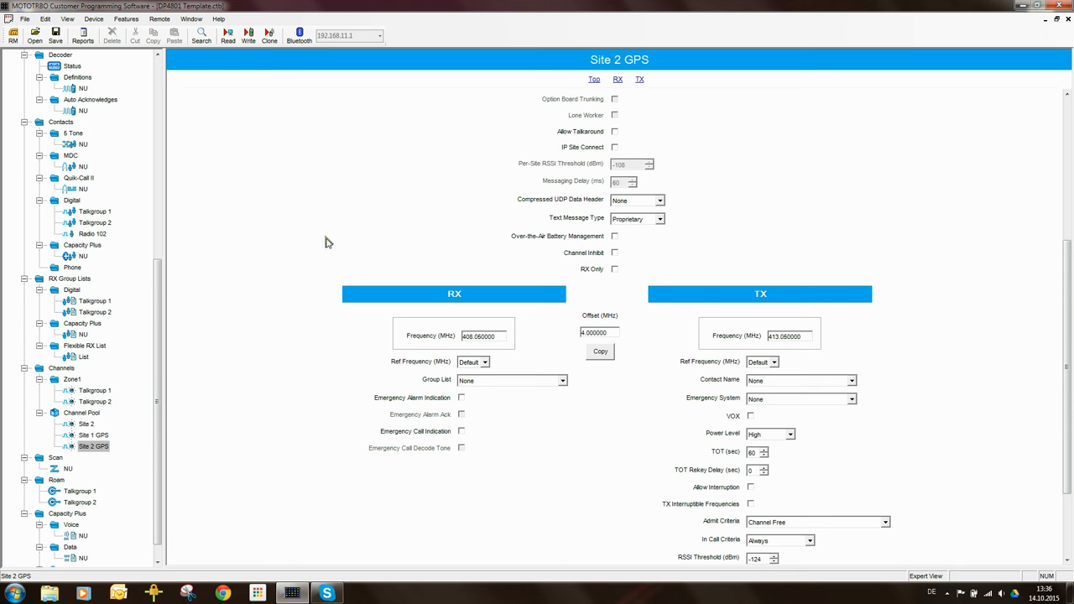
Review the repeater time slots of Site 1 GPS, Talkgroup 1 and Talkgroup 2
{"action": "left_click", "coordinate": [94, 435]}
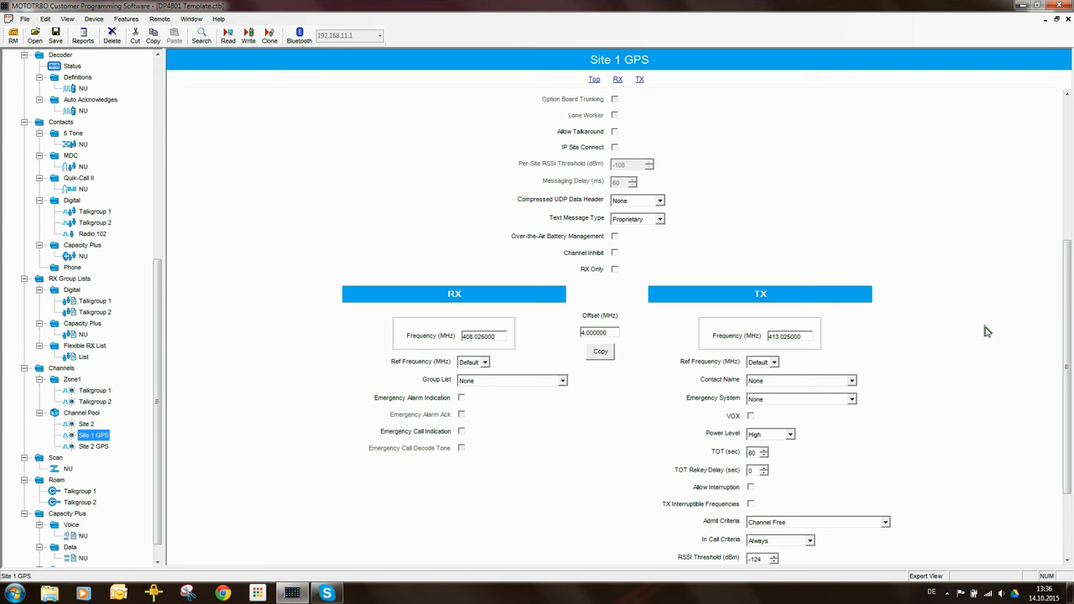
{"action": "scroll", "scroll_direction": "up", "scroll_amount": 3}
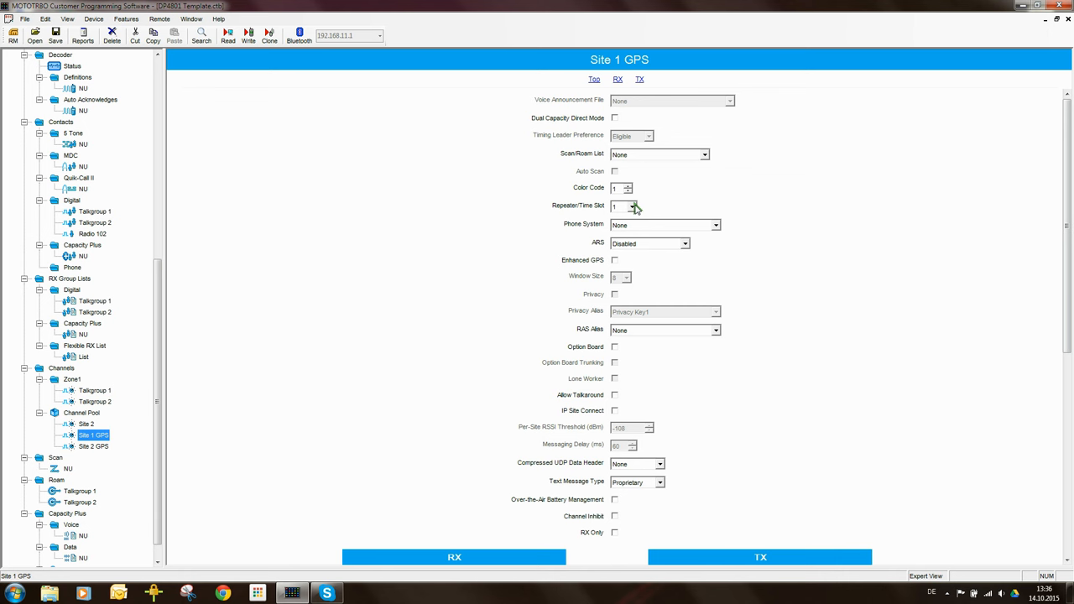
{"action": "left_click", "coordinate": [94, 390]}
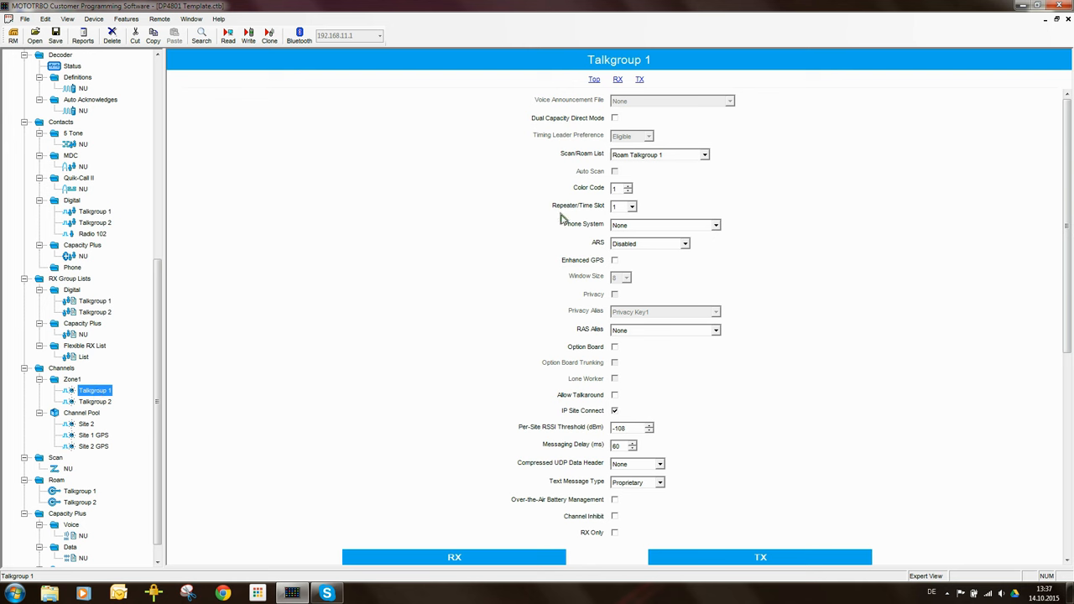
{"action": "mouse_move", "coordinate": [595, 212]}
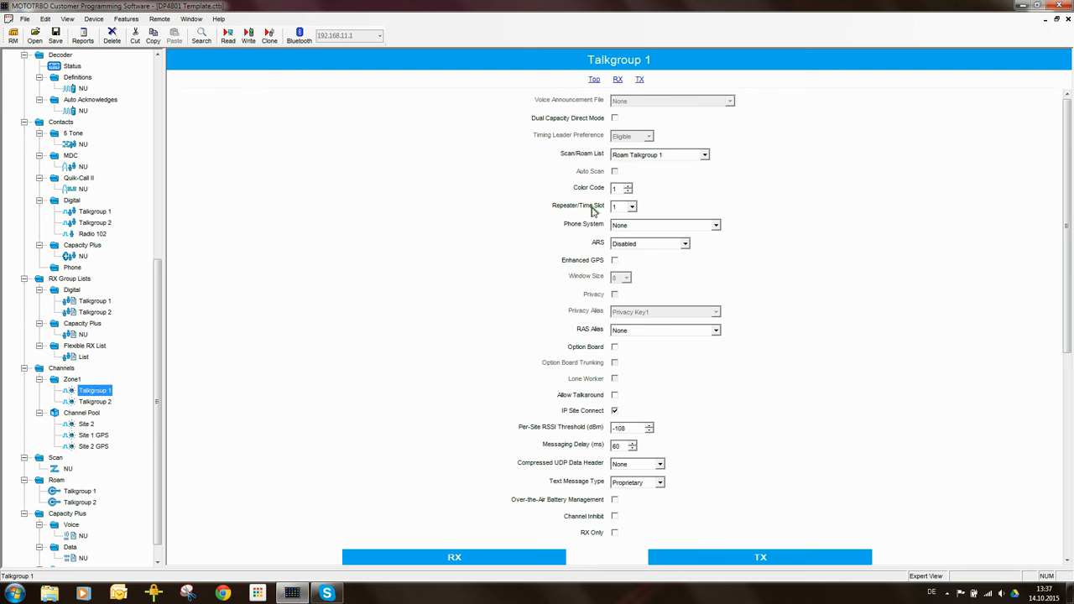
{"action": "mouse_move", "coordinate": [252, 379]}
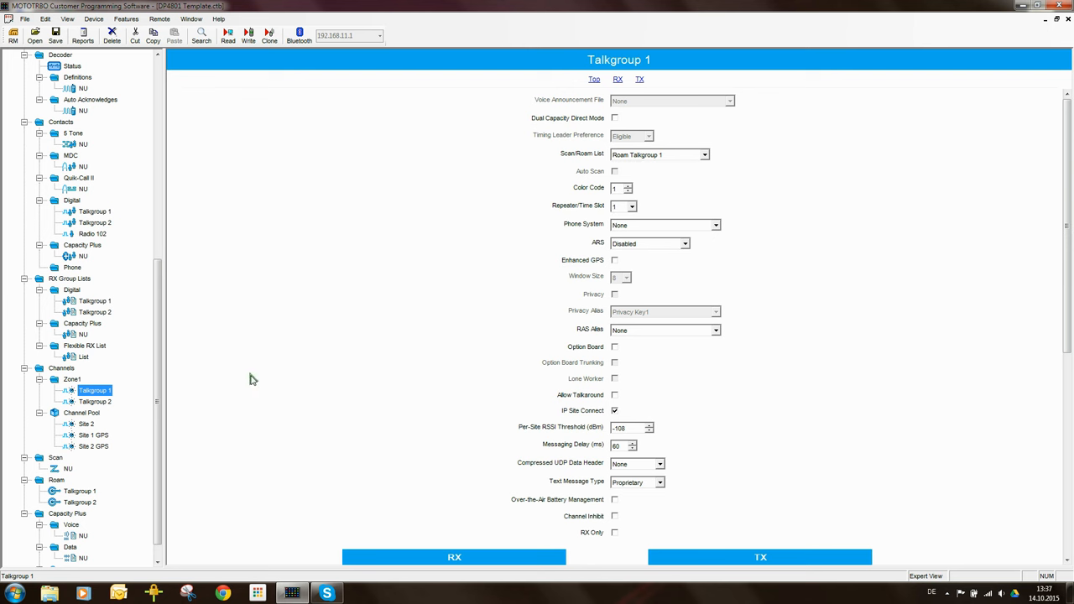
{"action": "left_click", "coordinate": [95, 401]}
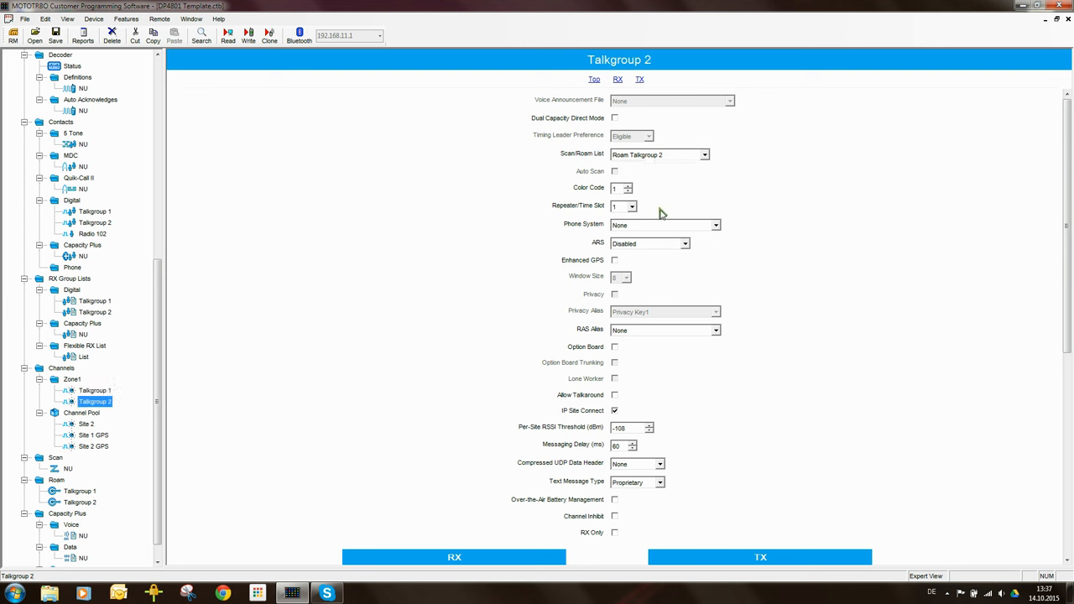
{"action": "mouse_move", "coordinate": [640, 207]}
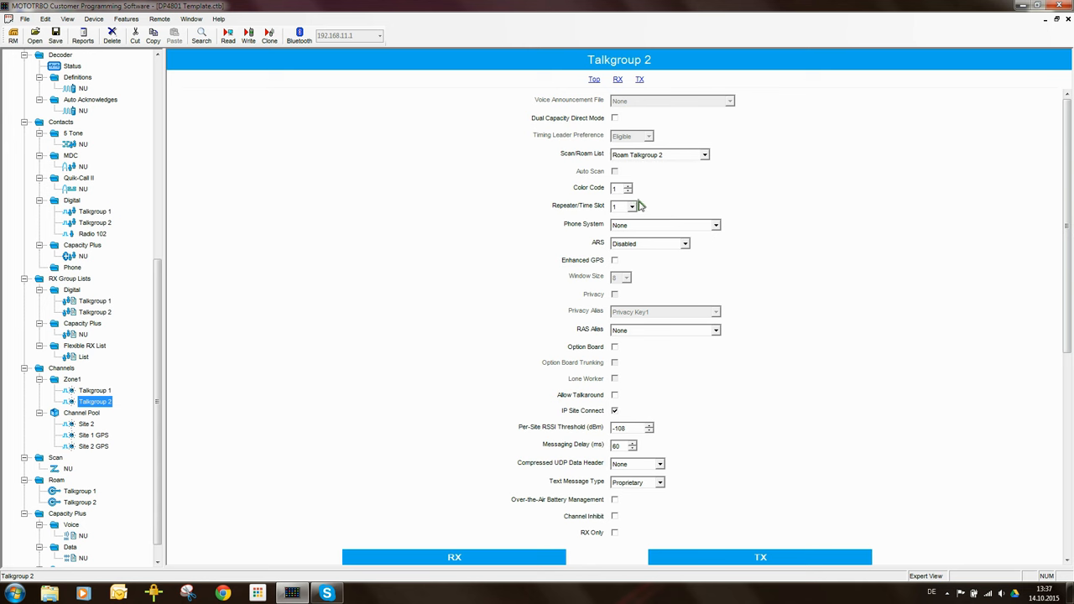
{"action": "scroll", "scroll_direction": "down", "scroll_amount": 3}
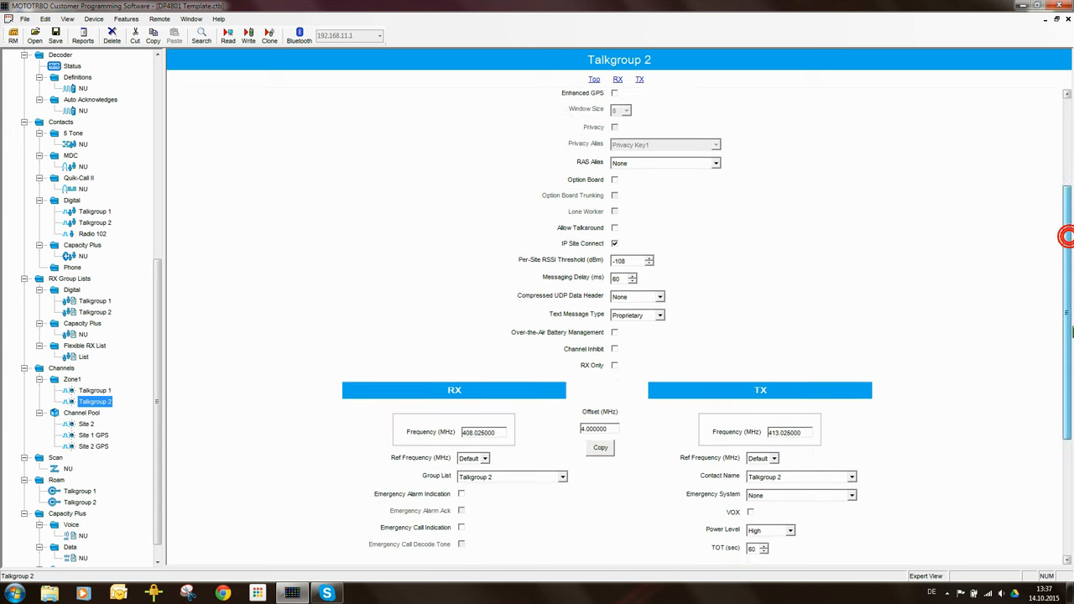
{"action": "scroll", "scroll_direction": "down", "scroll_amount": 3}
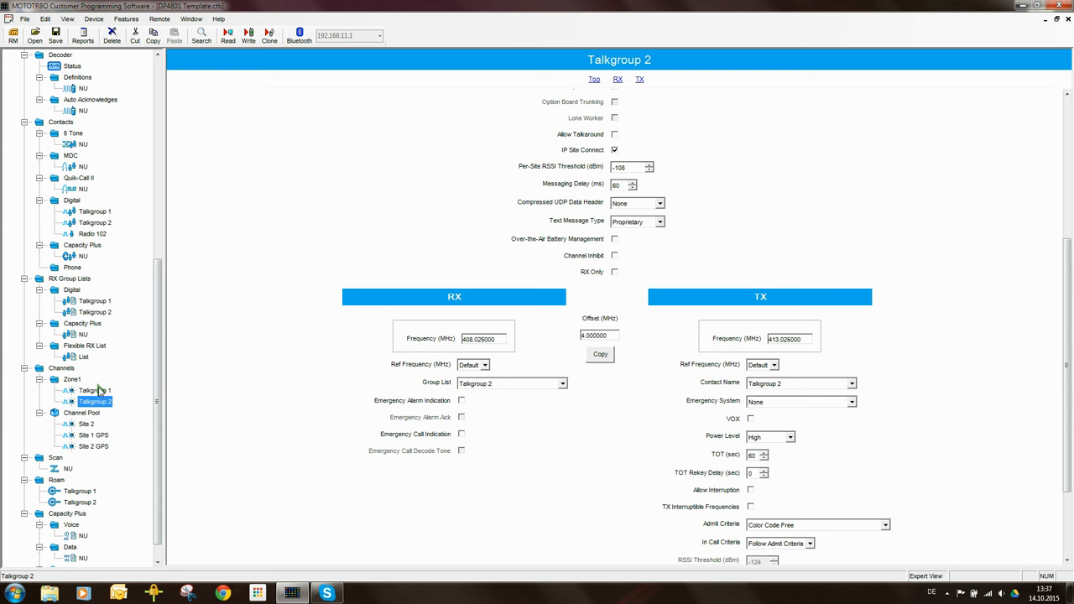
Check Zone1 Talkgroup 1 again and bring up Site 1 GPS at 408.025/413.025 MHz
{"action": "left_click", "coordinate": [73, 380]}
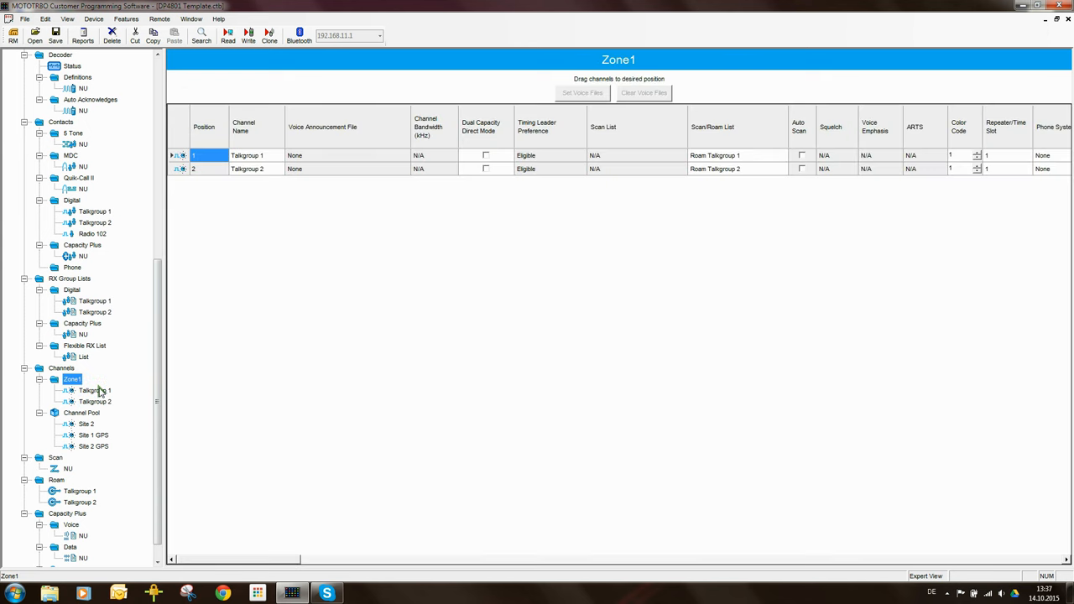
{"action": "left_click", "coordinate": [94, 390]}
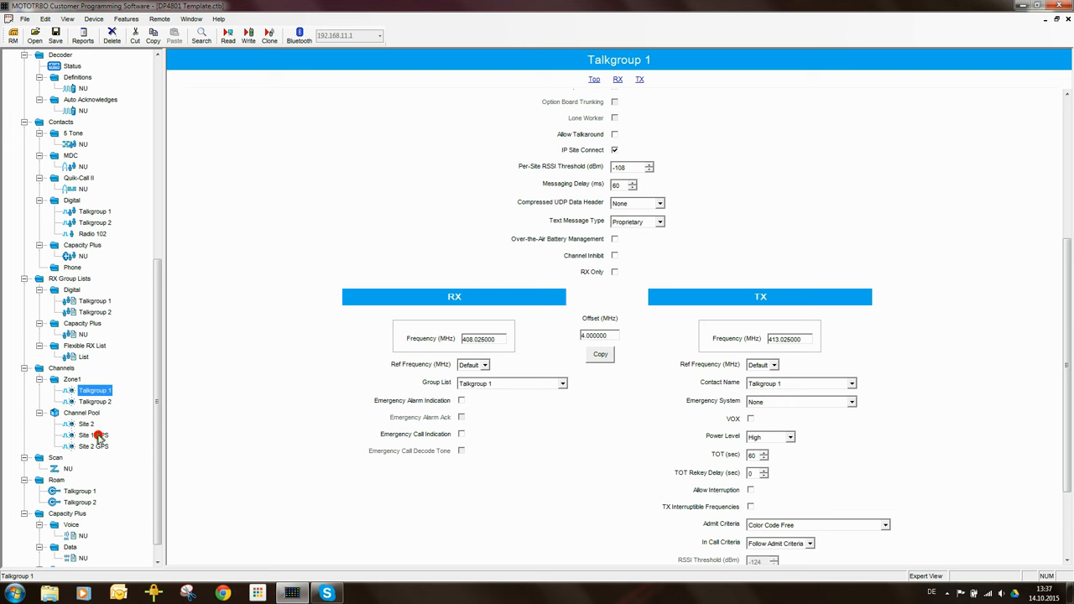
{"action": "left_click", "coordinate": [92, 435]}
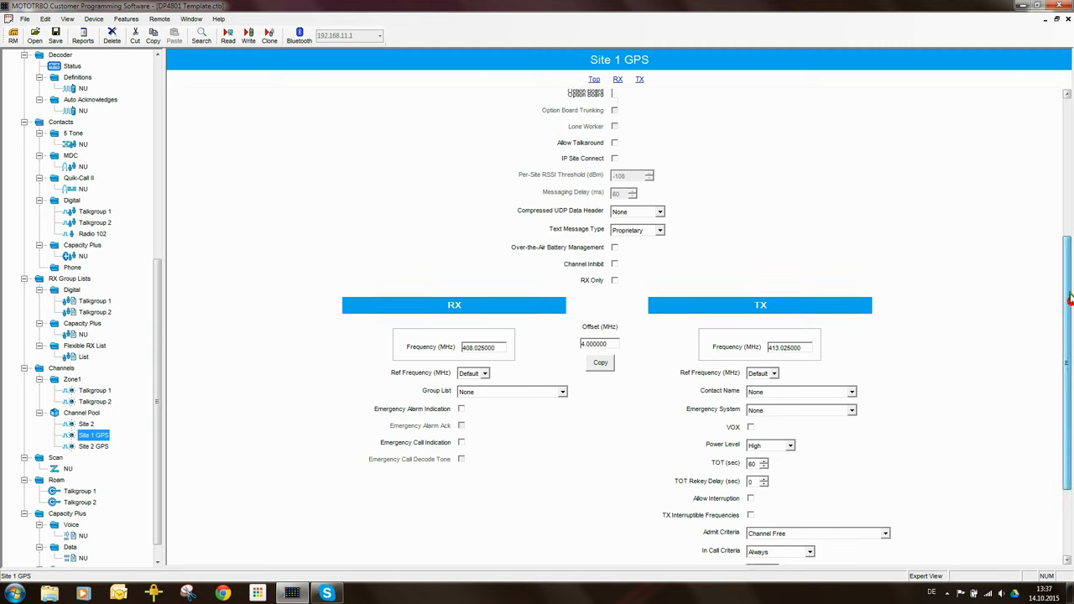
Set Repeater/Time Slot to 2 on both Site 1 GPS and Site 2 GPS and recheck them
{"action": "scroll", "scroll_direction": "up", "scroll_amount": 3}
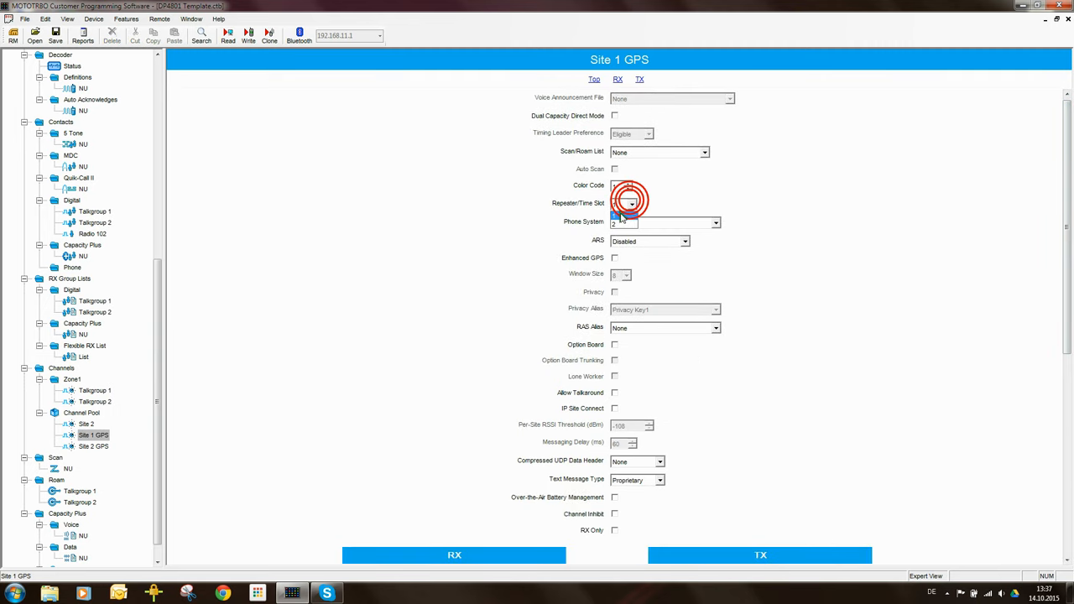
{"action": "left_click", "coordinate": [623, 203]}
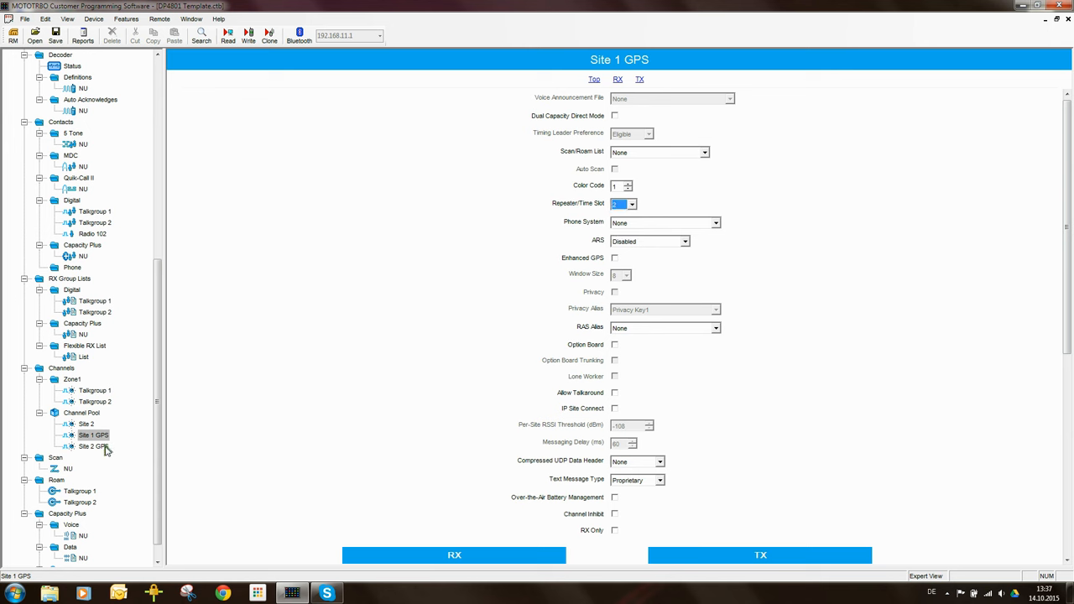
{"action": "left_click", "coordinate": [93, 446]}
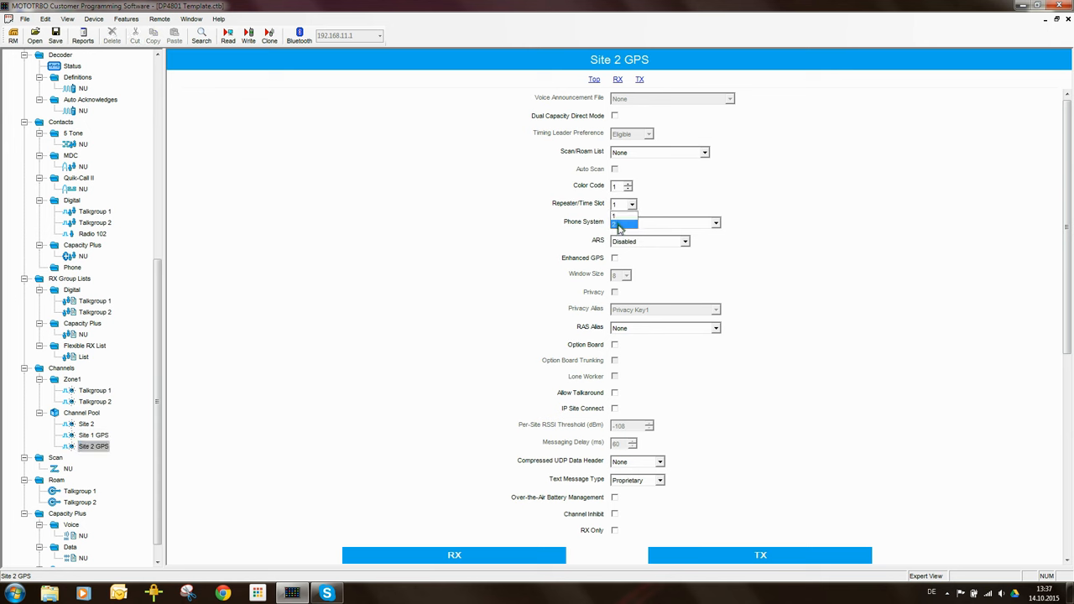
{"action": "left_click", "coordinate": [619, 223]}
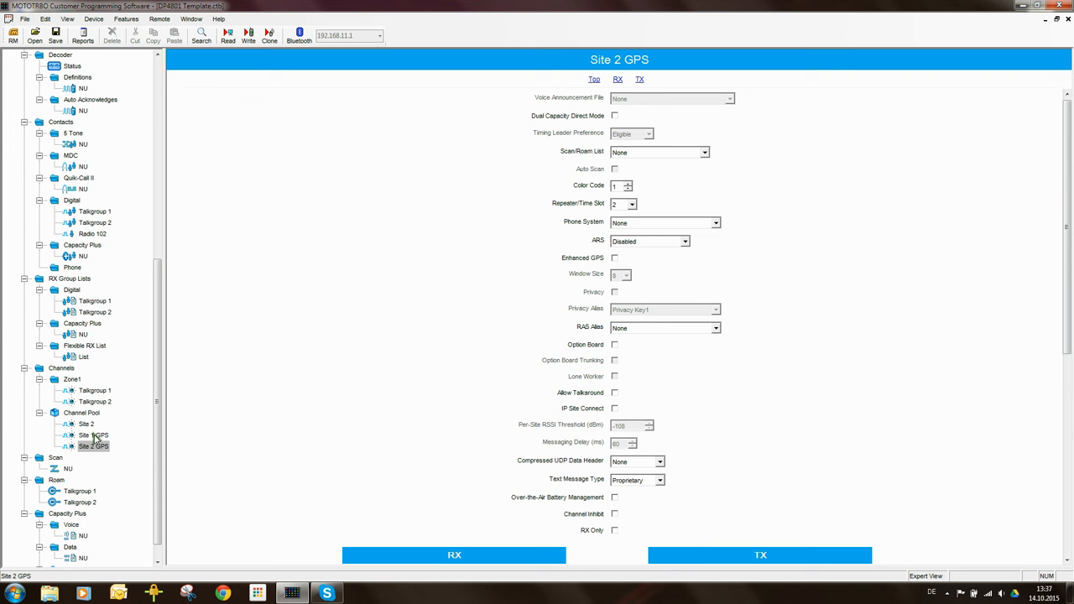
{"action": "left_click", "coordinate": [87, 434]}
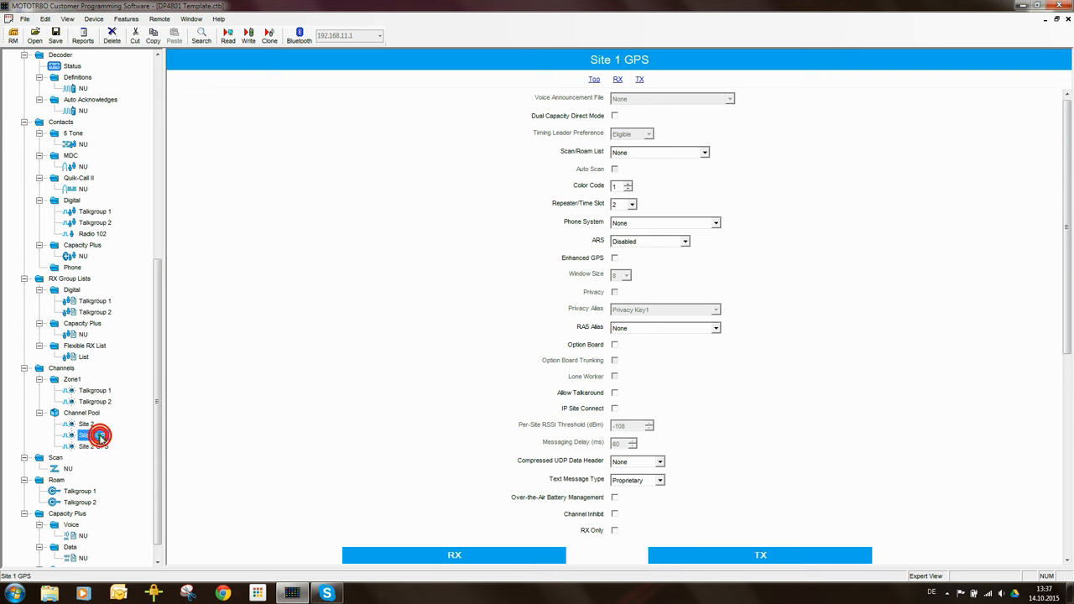
{"action": "left_click", "coordinate": [94, 445]}
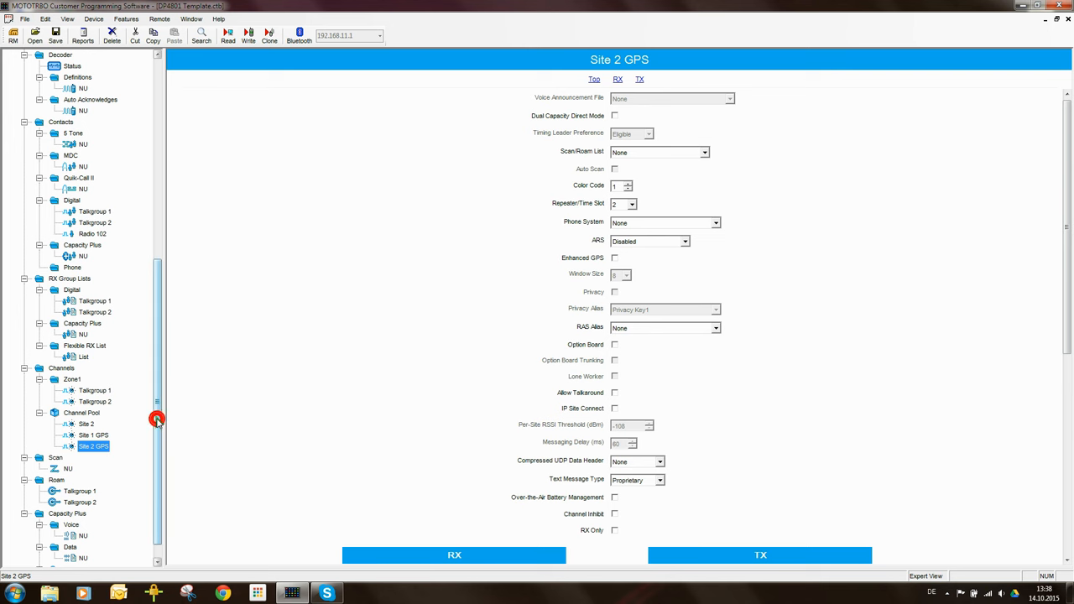
{"action": "scroll", "scroll_direction": "up", "scroll_amount": 3}
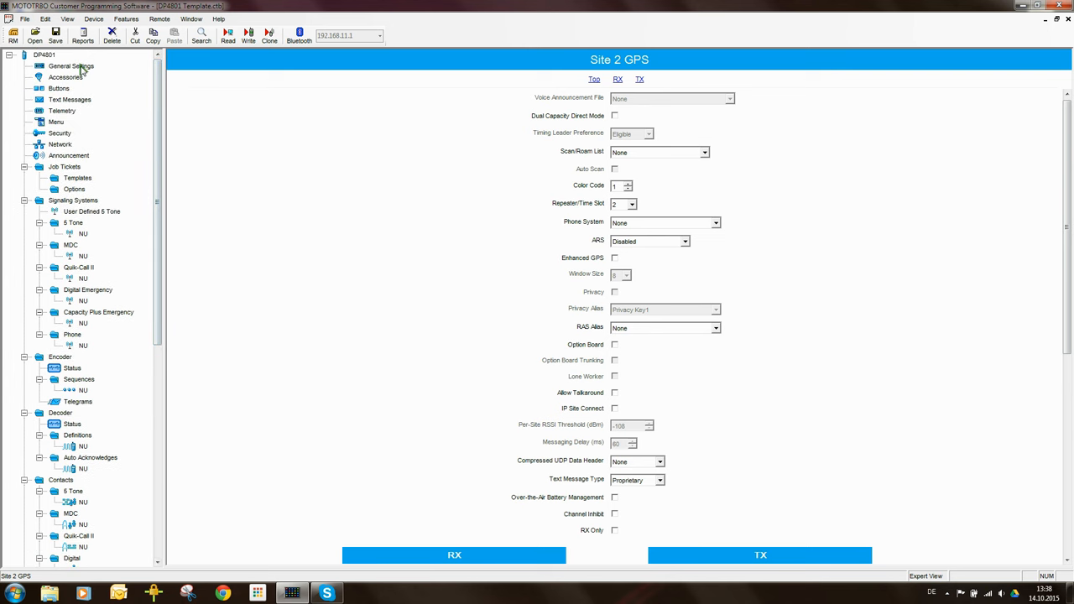
Enable GPS in General Settings, then bring up the Network settings
{"action": "left_click", "coordinate": [71, 66]}
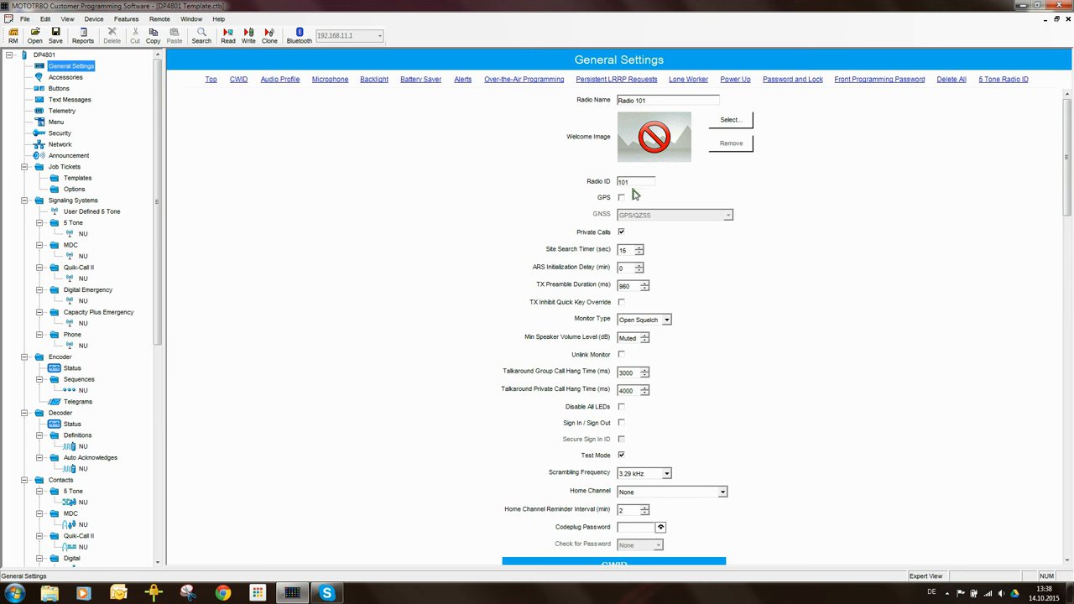
{"action": "left_click", "coordinate": [621, 197]}
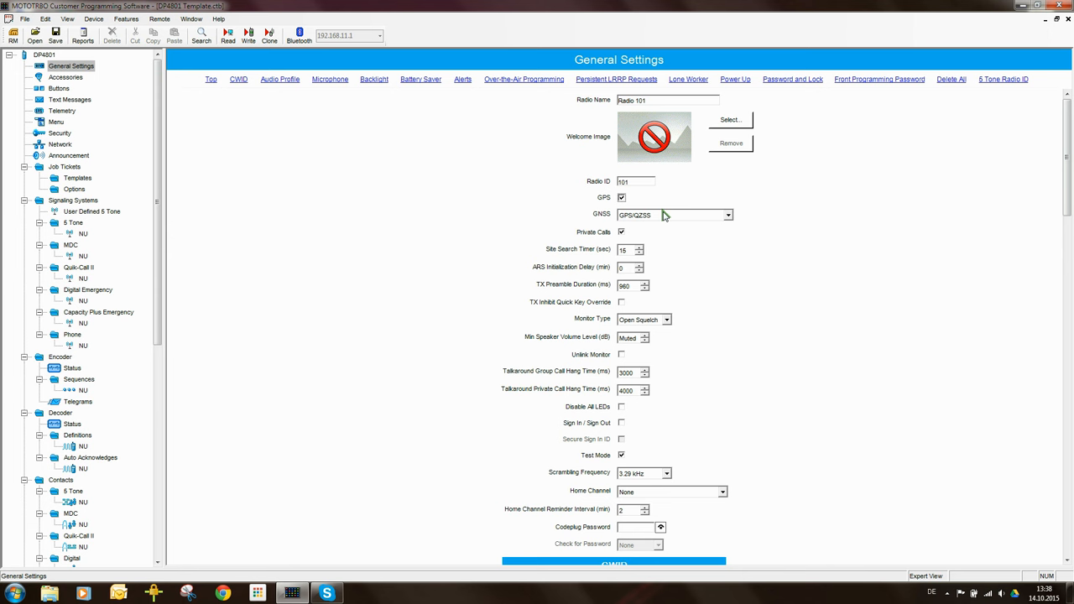
{"action": "mouse_move", "coordinate": [615, 227]}
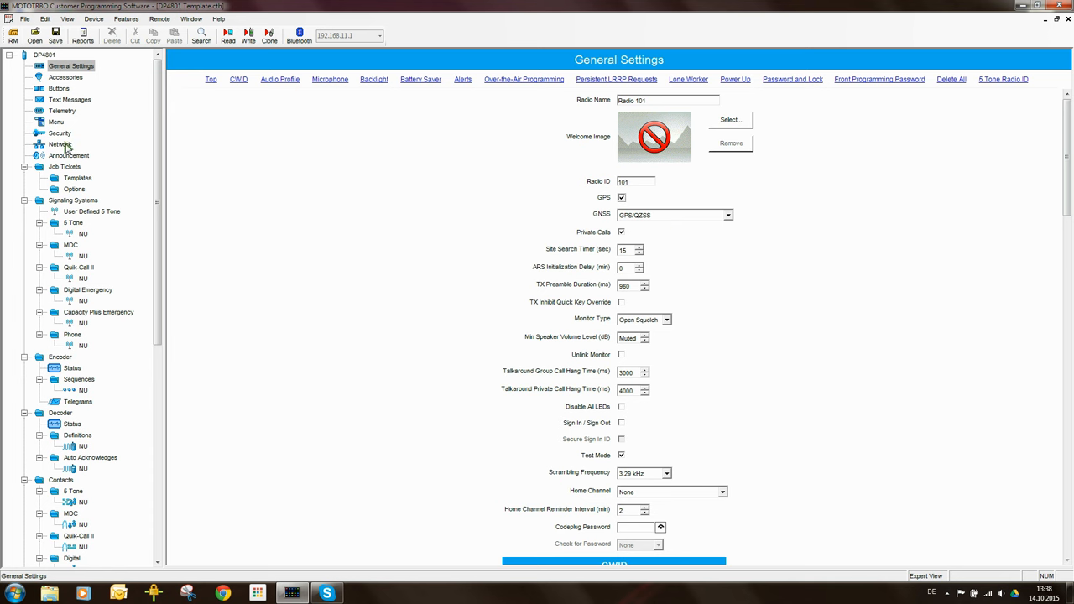
{"action": "left_click", "coordinate": [61, 144]}
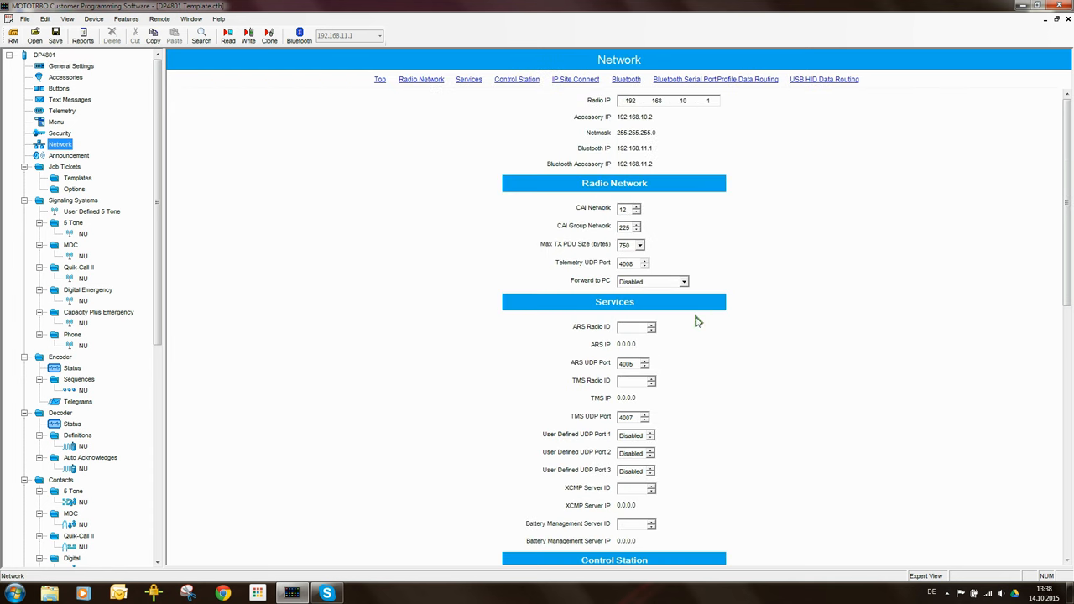
{"action": "mouse_move", "coordinate": [639, 328]}
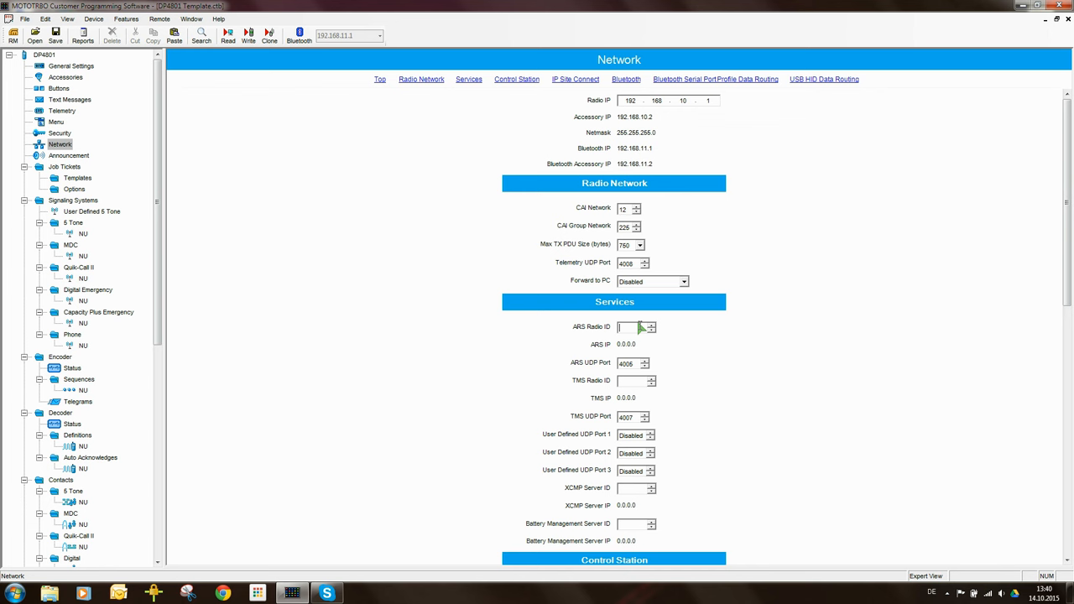
Enter ARS Radio ID 50 in Network Services, giving ARS IP 13.0.0.50
{"action": "type", "text": "4"}
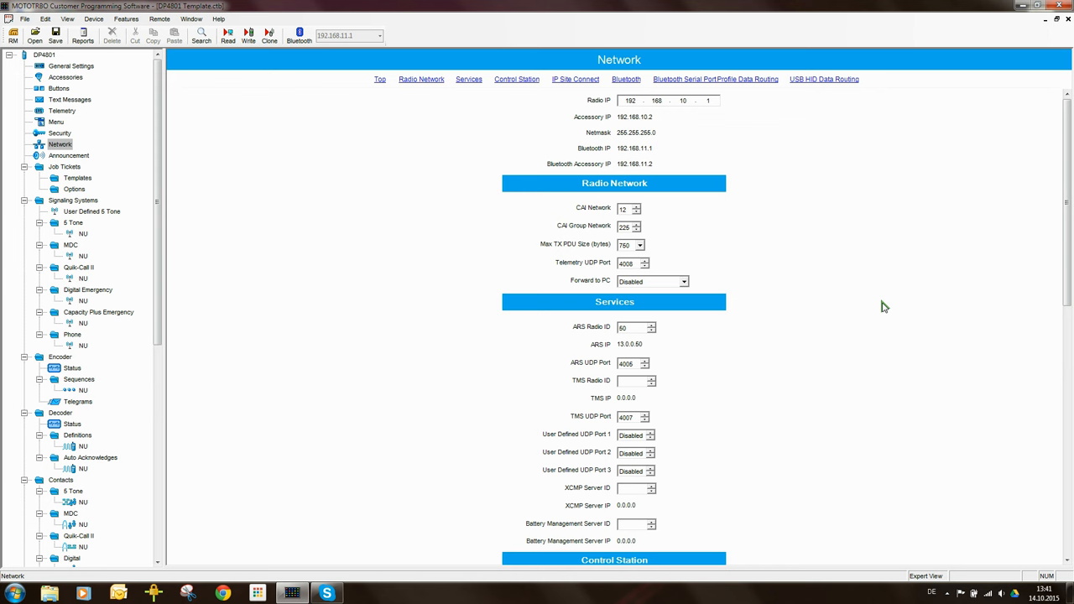
{"action": "mouse_move", "coordinate": [640, 342]}
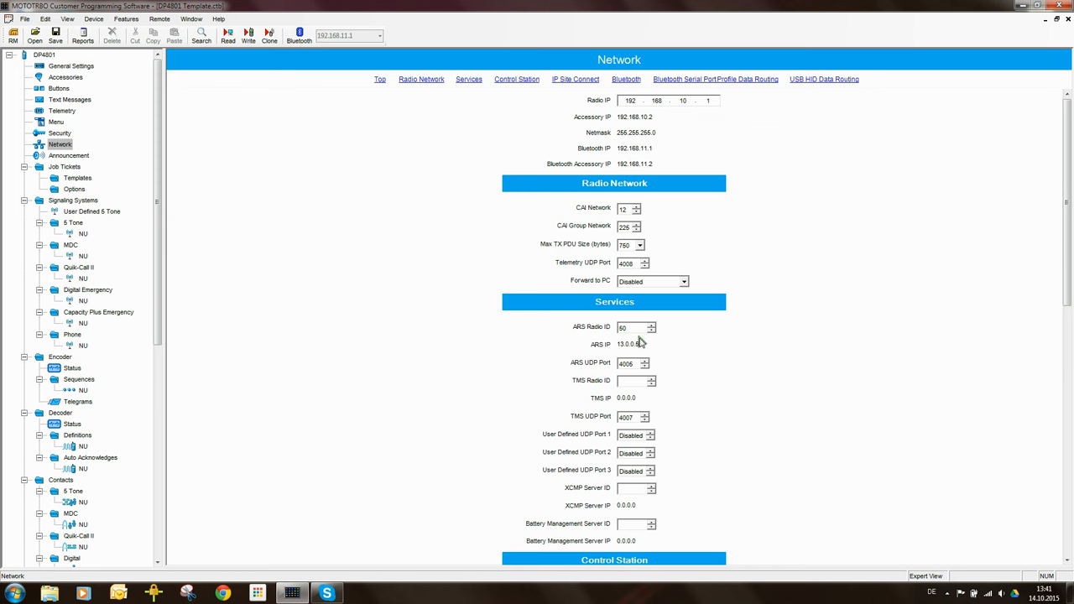
{"action": "left_click", "coordinate": [631, 327]}
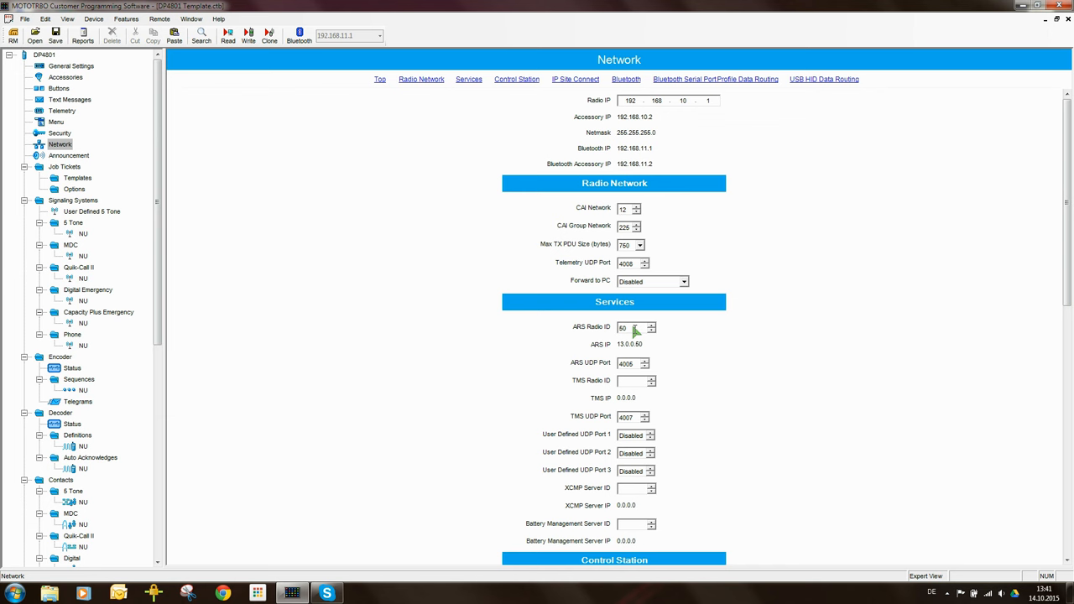
{"action": "mouse_move", "coordinate": [624, 343]}
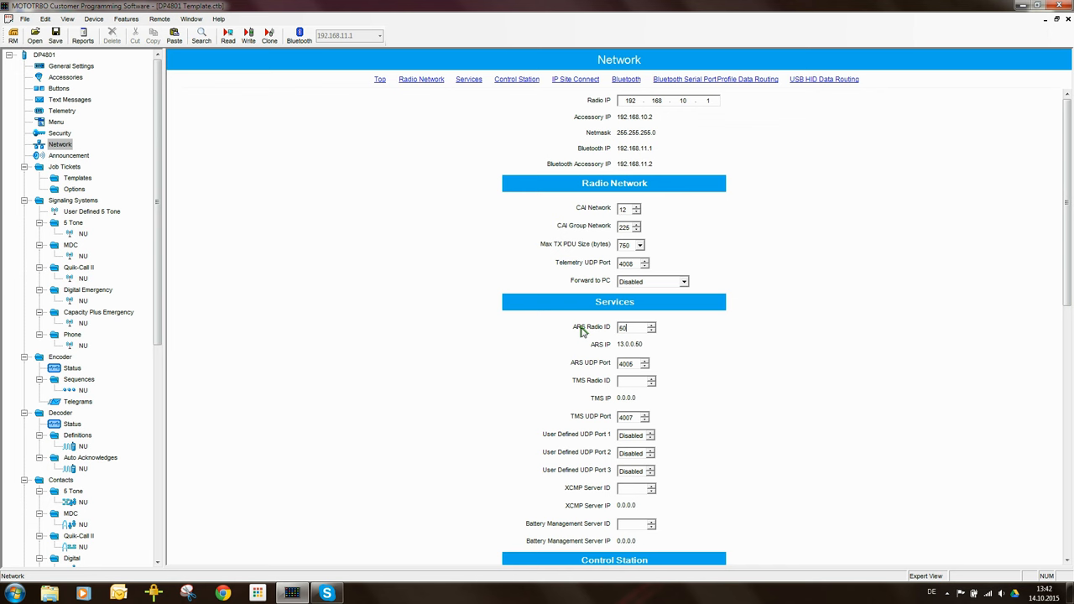
{"action": "mouse_move", "coordinate": [365, 392]}
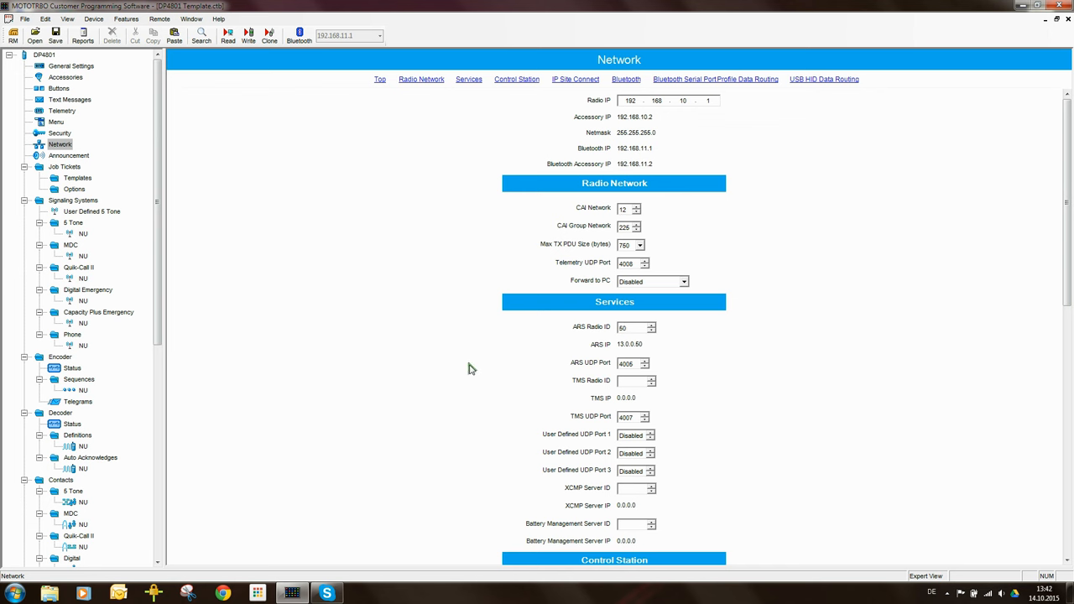
{"action": "left_click", "coordinate": [636, 328]}
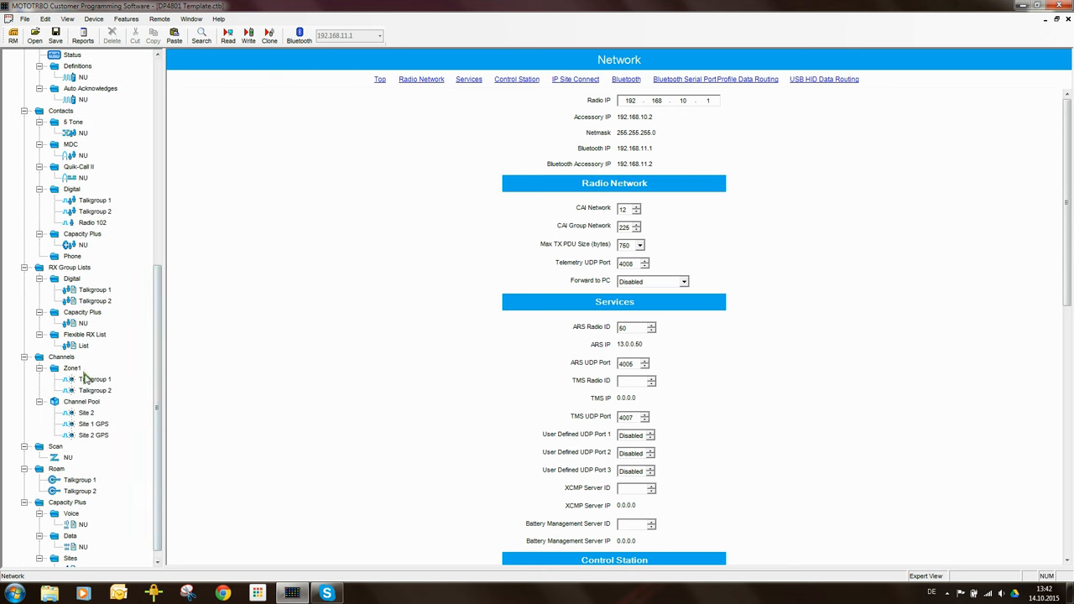
Set the Zone1 Talkgroup 1 channel's ARS to On System Change
{"action": "left_click", "coordinate": [94, 379]}
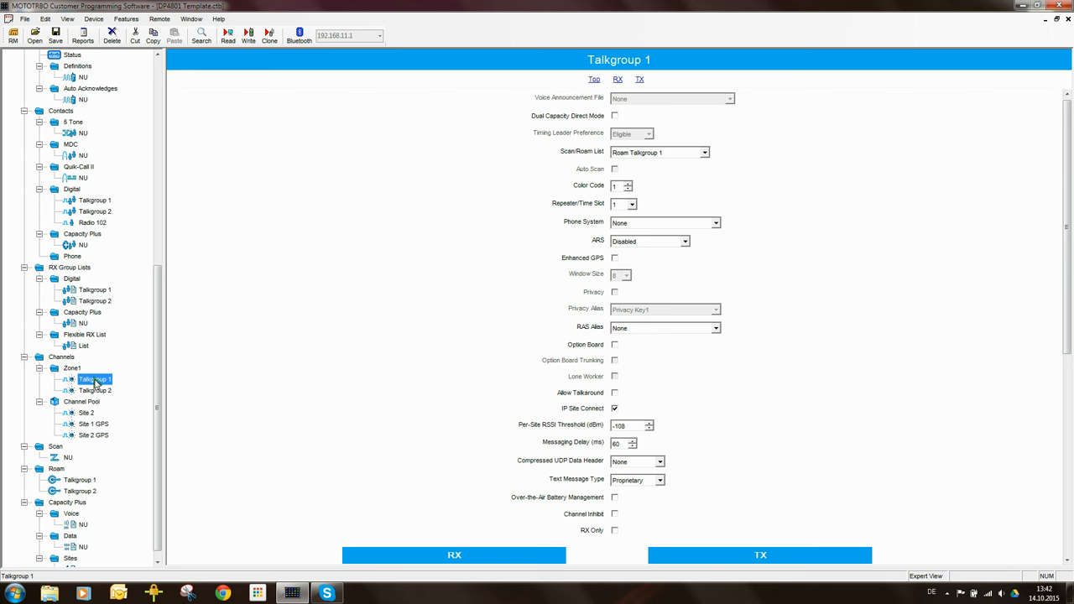
{"action": "scroll", "scroll_direction": "down", "scroll_amount": 3}
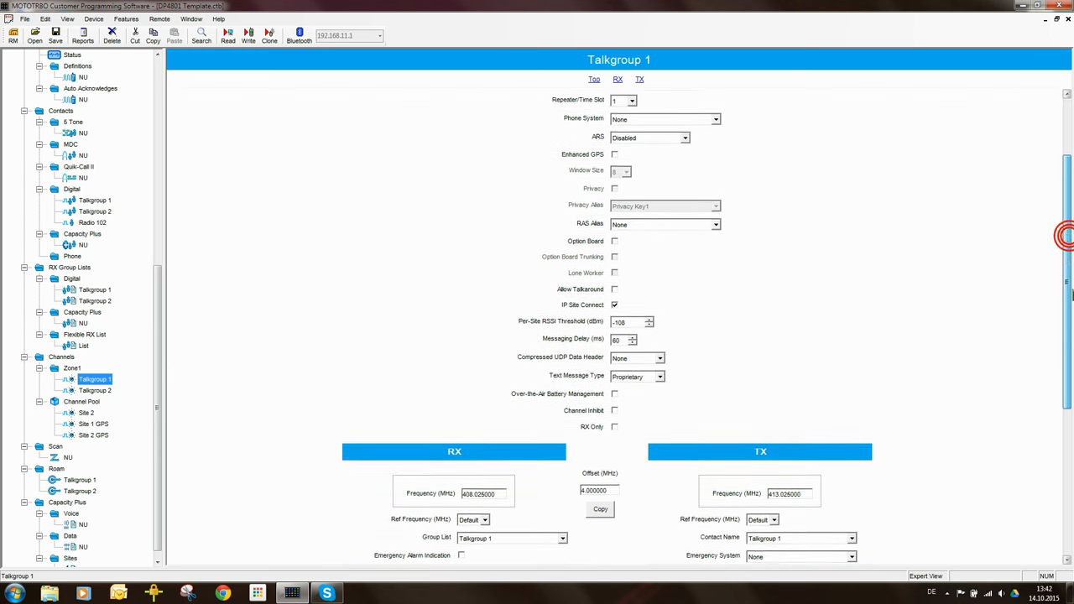
{"action": "scroll", "scroll_direction": "down", "scroll_amount": 3}
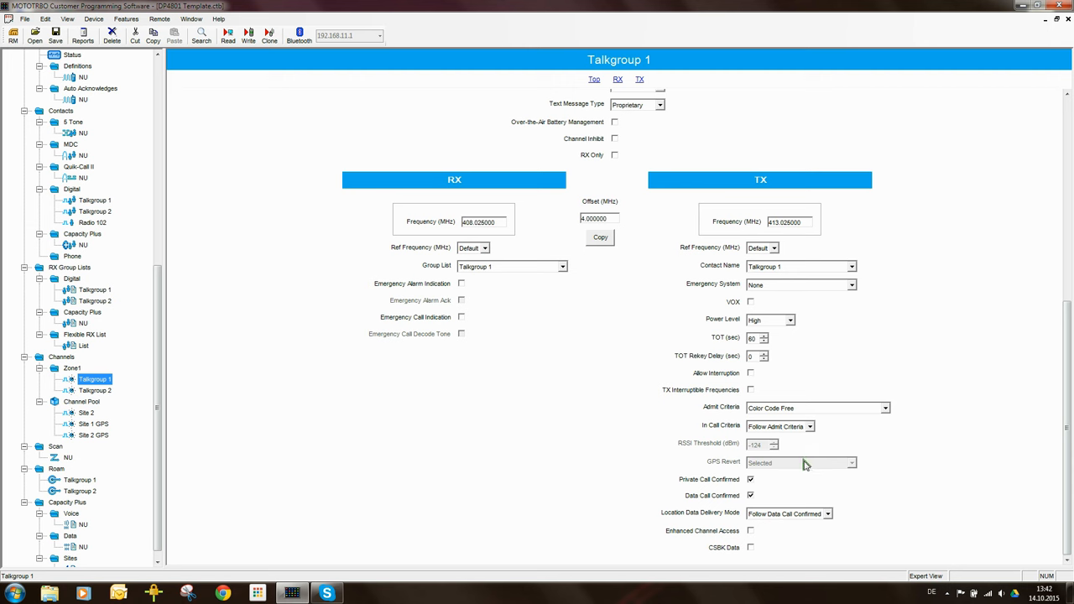
{"action": "mouse_move", "coordinate": [792, 466]}
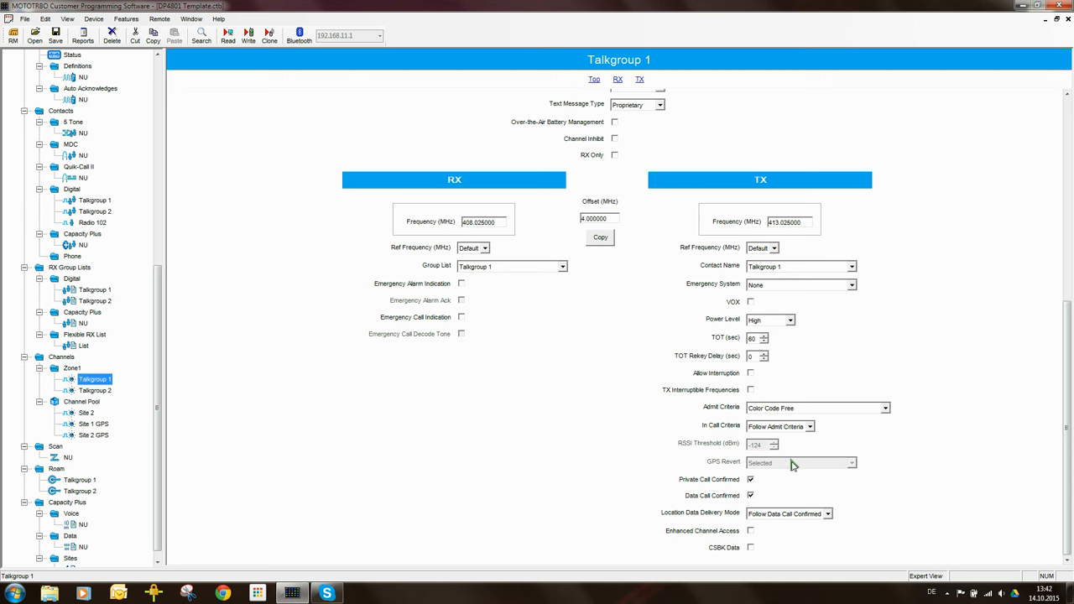
{"action": "mouse_move", "coordinate": [1057, 502]}
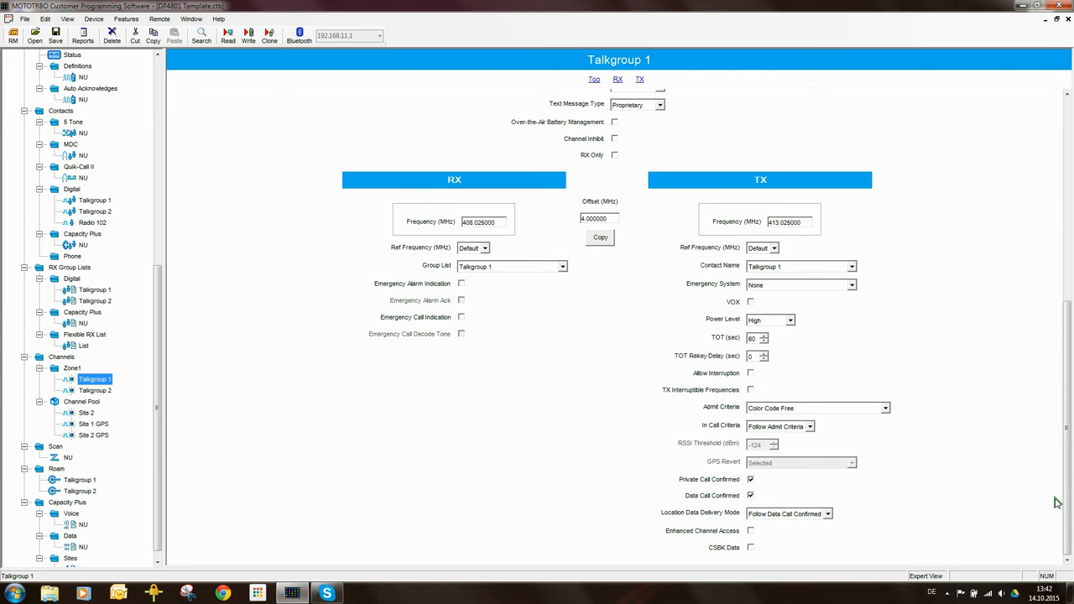
{"action": "scroll", "scroll_direction": "up", "scroll_amount": 3}
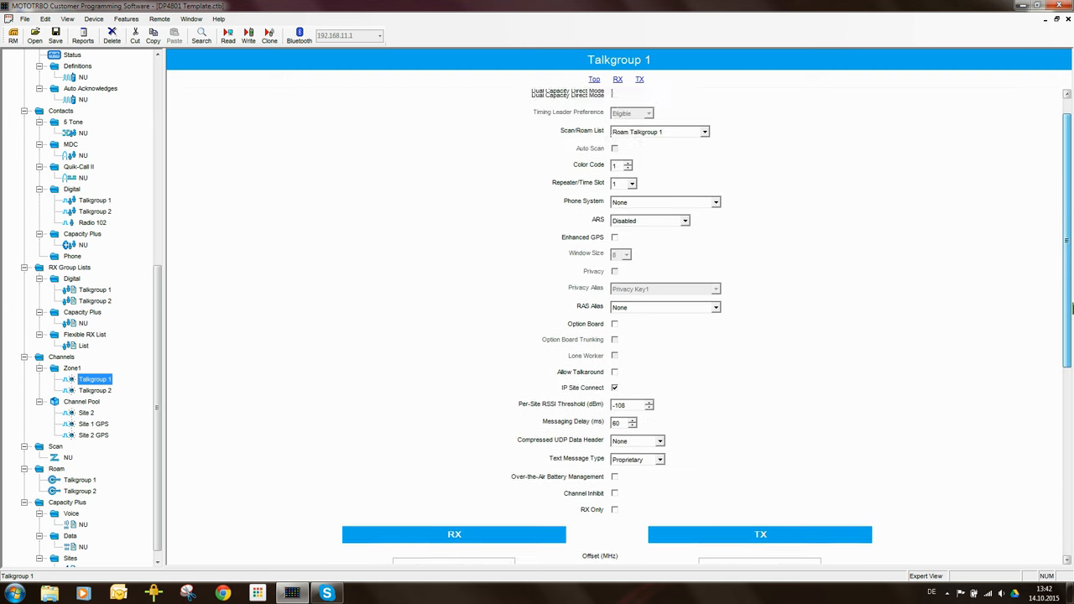
{"action": "scroll", "scroll_direction": "up", "scroll_amount": 3}
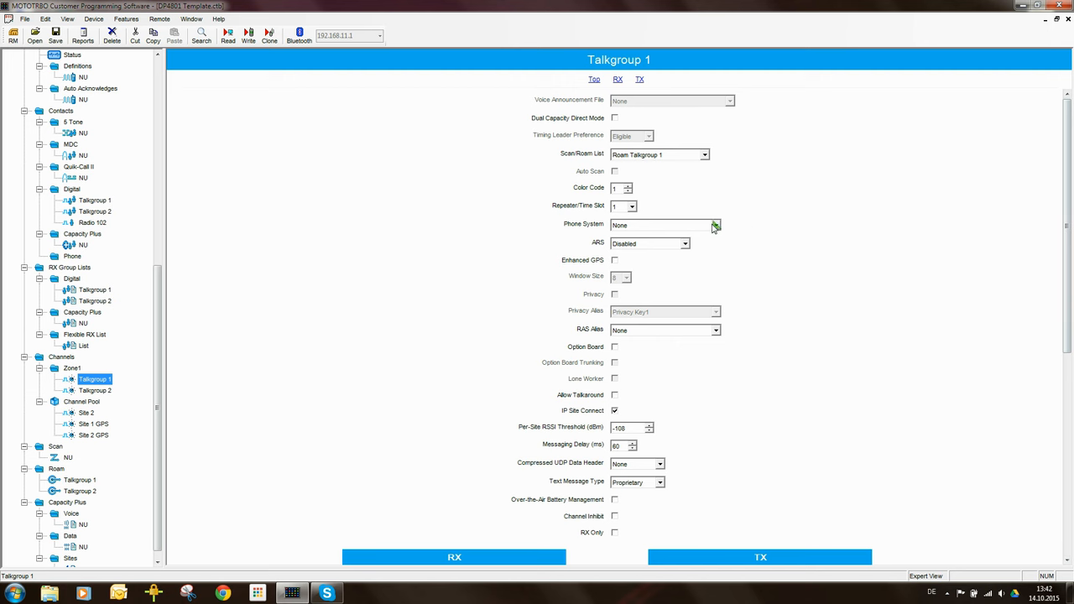
{"action": "mouse_move", "coordinate": [627, 248]}
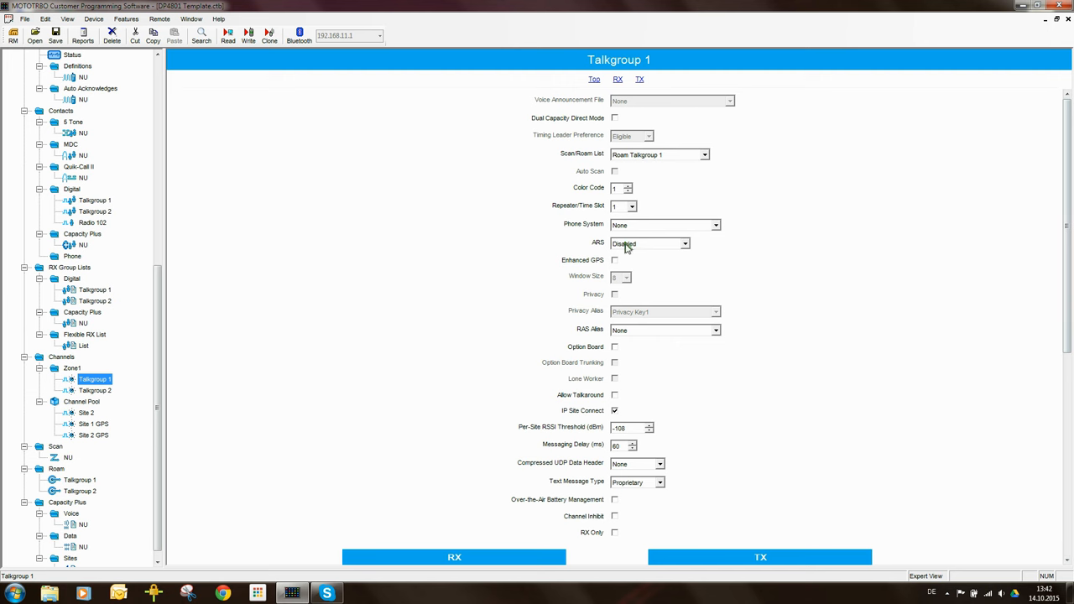
{"action": "left_click", "coordinate": [685, 244]}
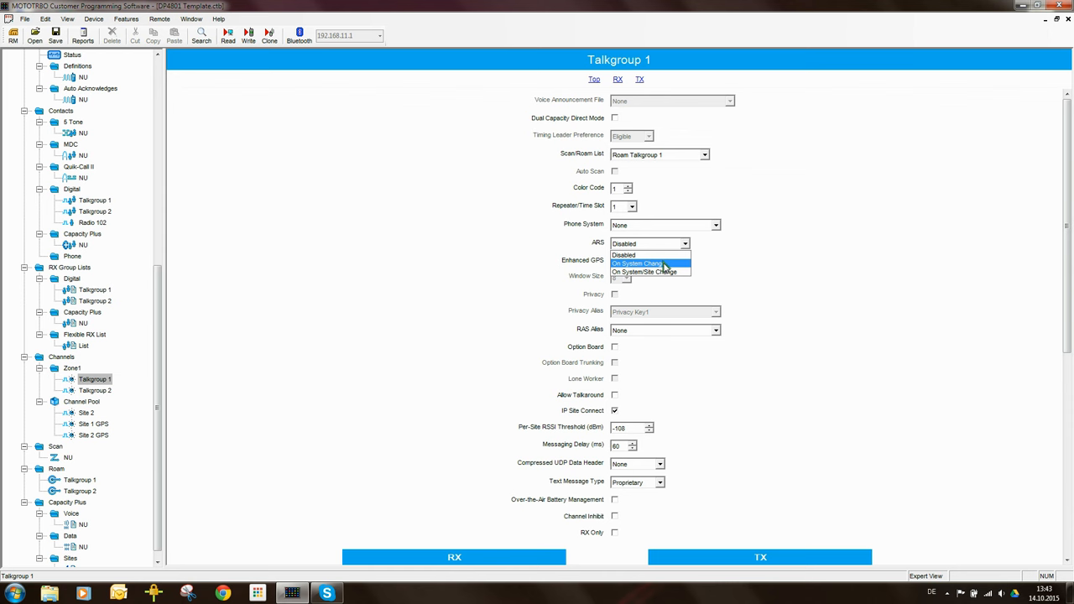
{"action": "mouse_move", "coordinate": [644, 272]}
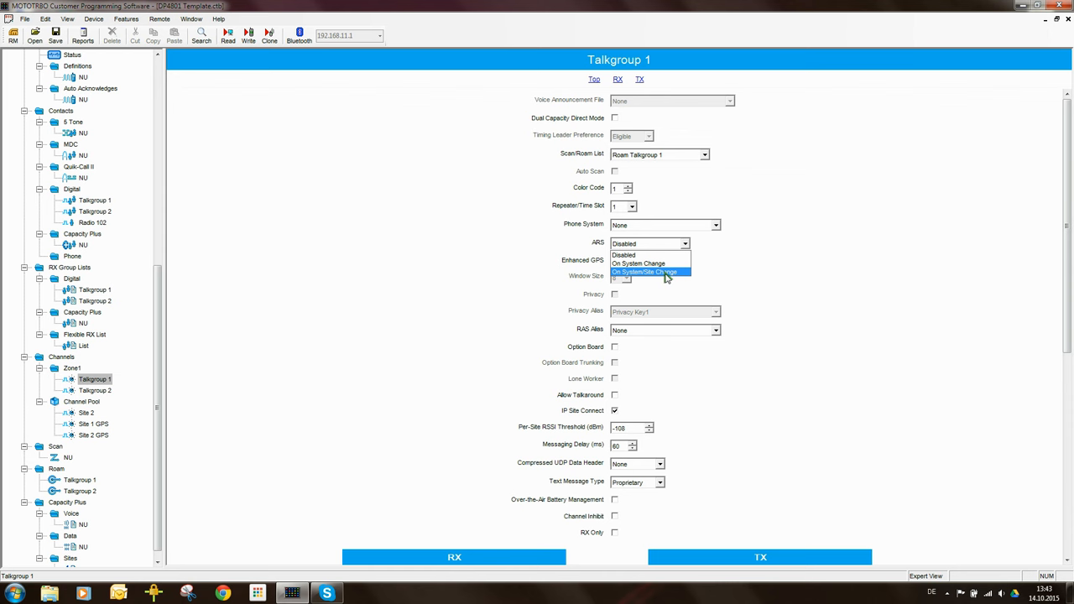
{"action": "mouse_move", "coordinate": [642, 263]}
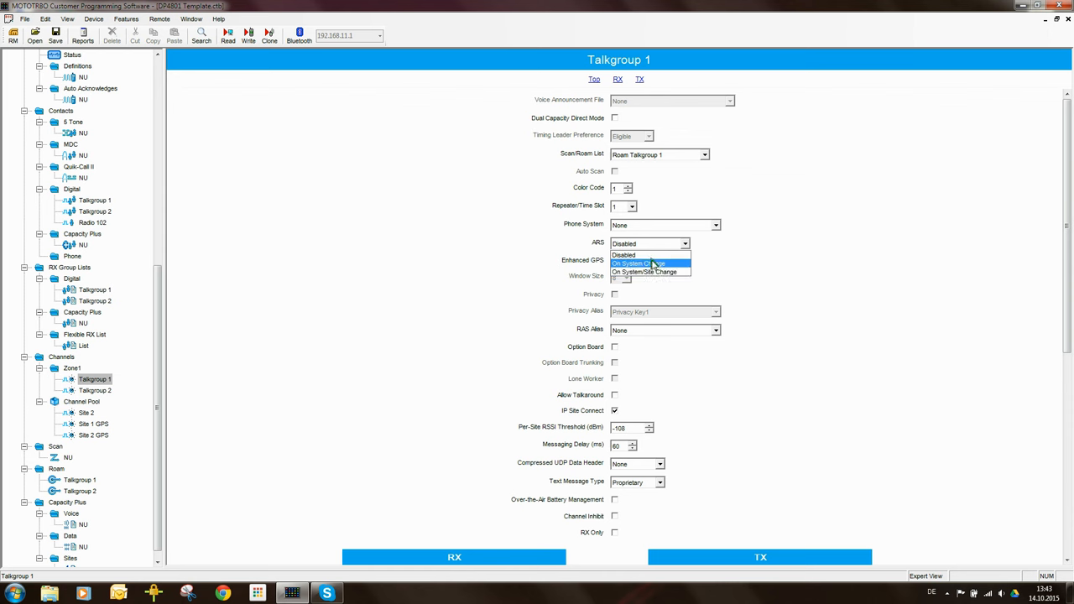
{"action": "left_click", "coordinate": [637, 263]}
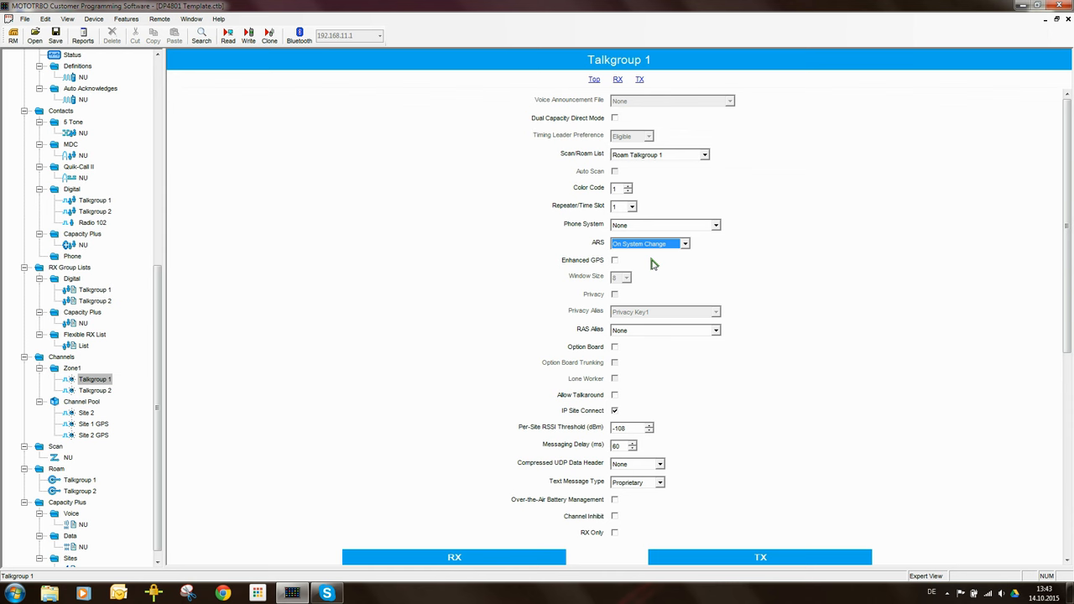
{"action": "mouse_move", "coordinate": [655, 264]}
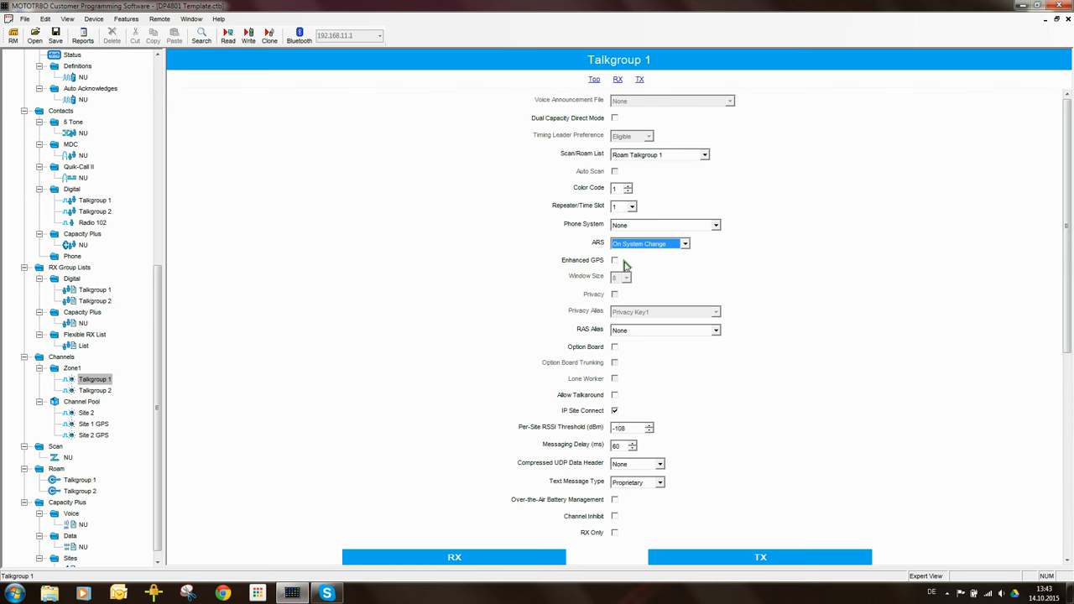
{"action": "mouse_move", "coordinate": [571, 267]}
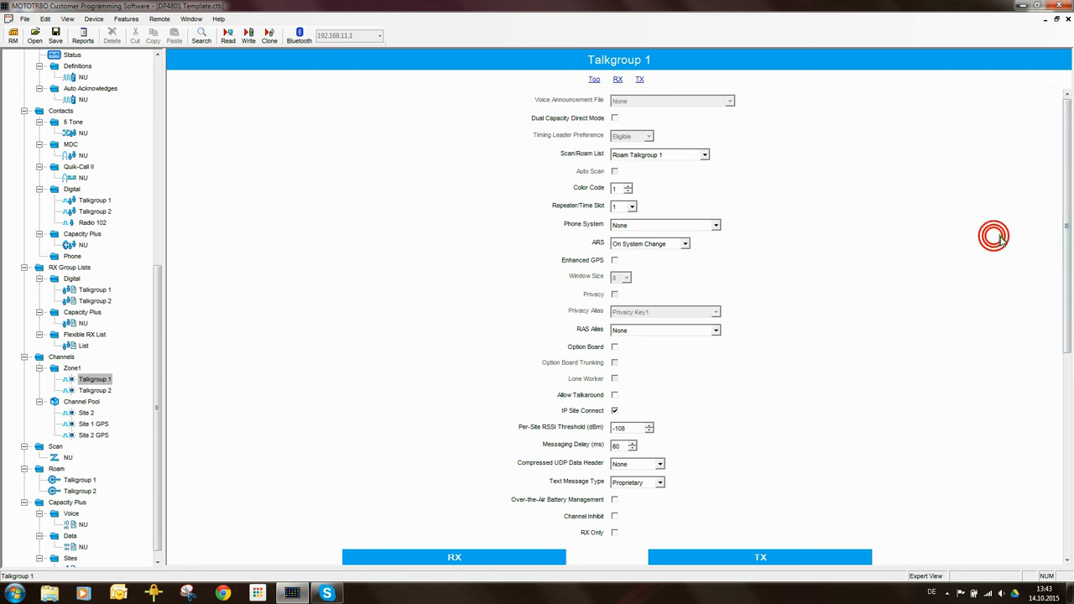
Set Talkgroup 1's GPS Revert channel to Site 1 GPS
{"action": "scroll", "scroll_direction": "down", "scroll_amount": 3}
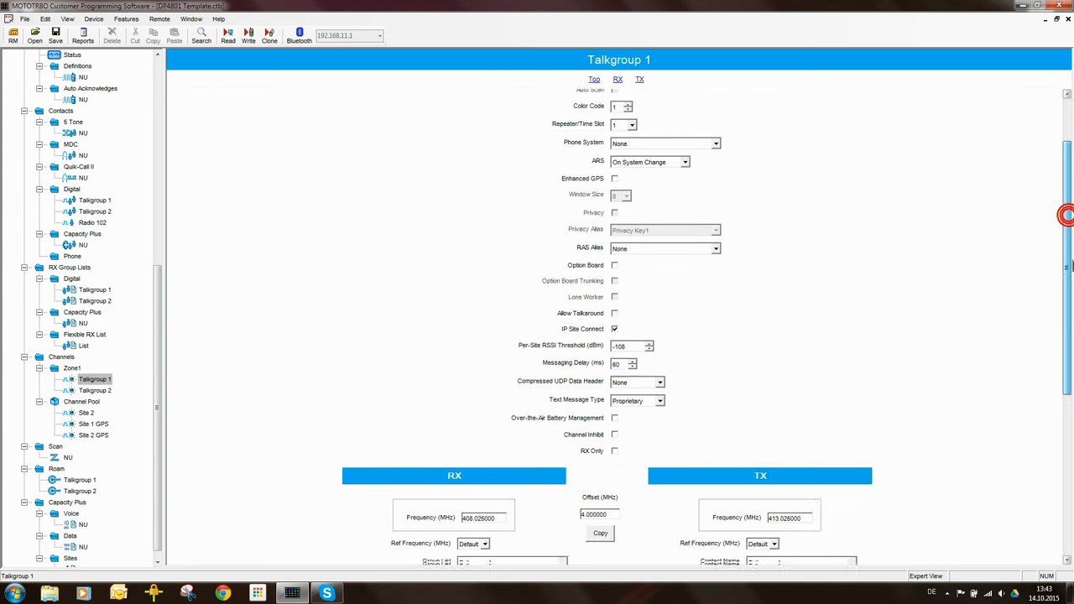
{"action": "scroll", "scroll_direction": "down", "scroll_amount": 3}
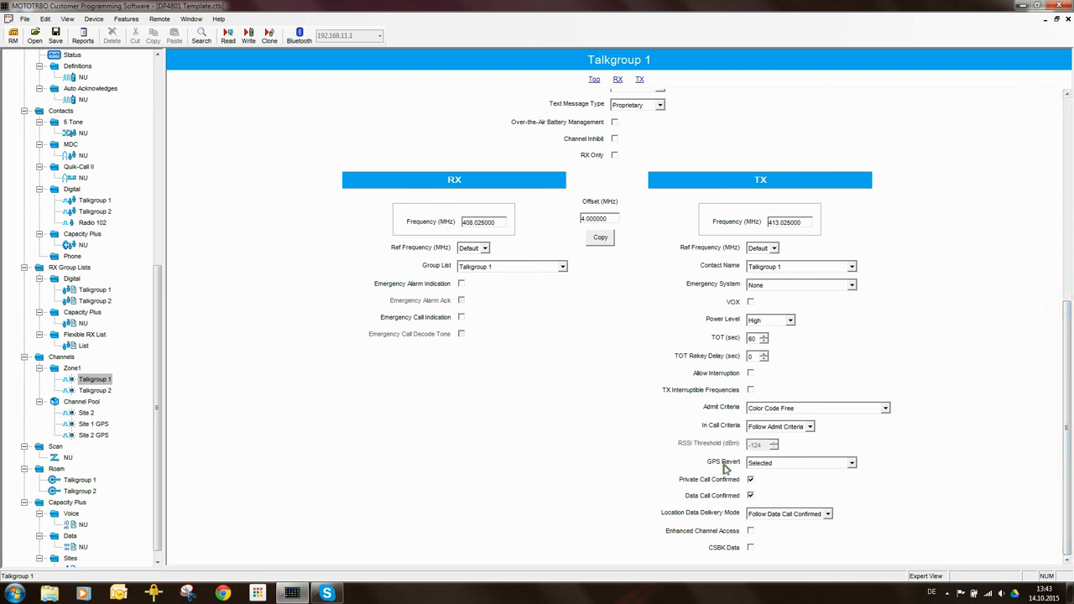
{"action": "mouse_move", "coordinate": [772, 470]}
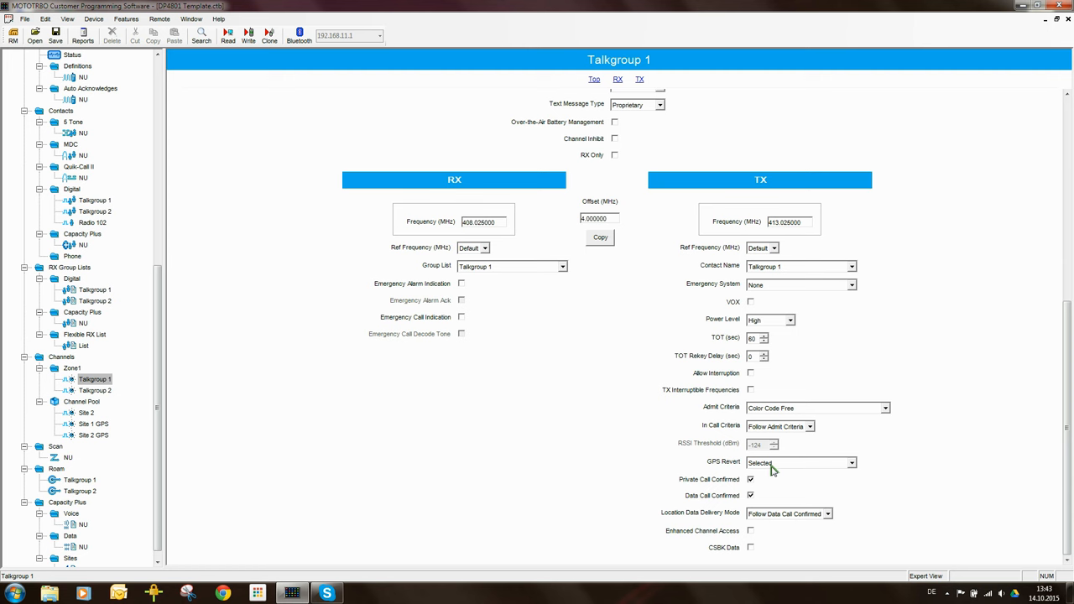
{"action": "mouse_move", "coordinate": [715, 464]}
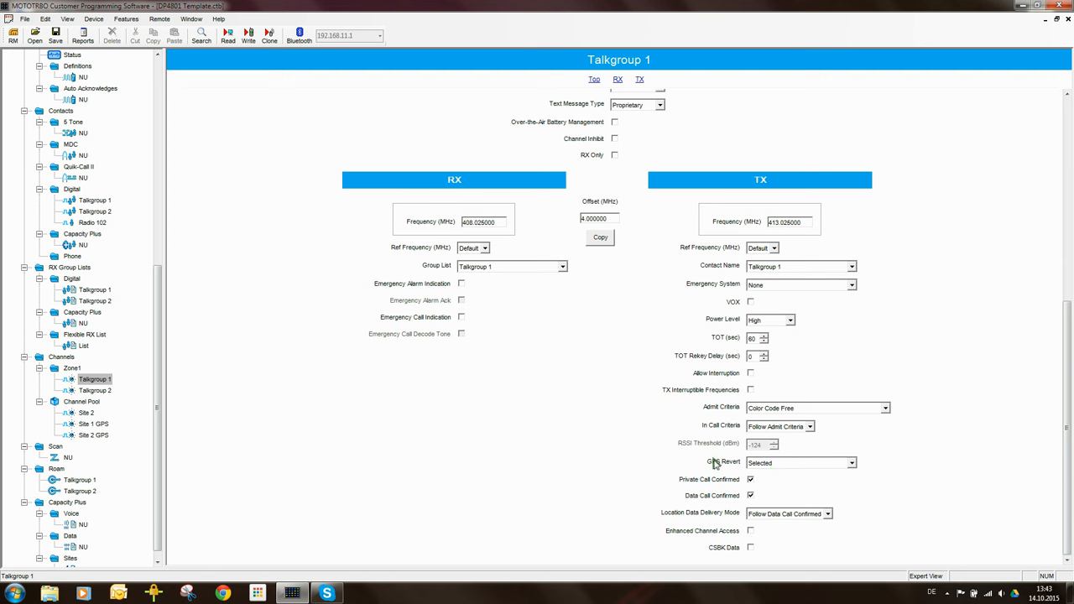
{"action": "mouse_move", "coordinate": [738, 467]}
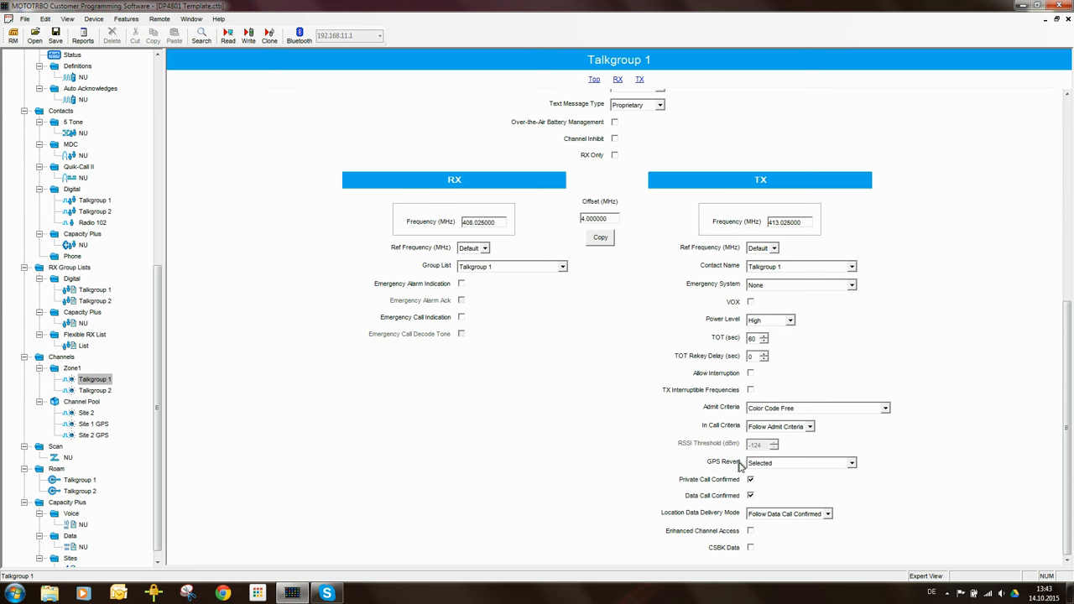
{"action": "mouse_move", "coordinate": [779, 466]}
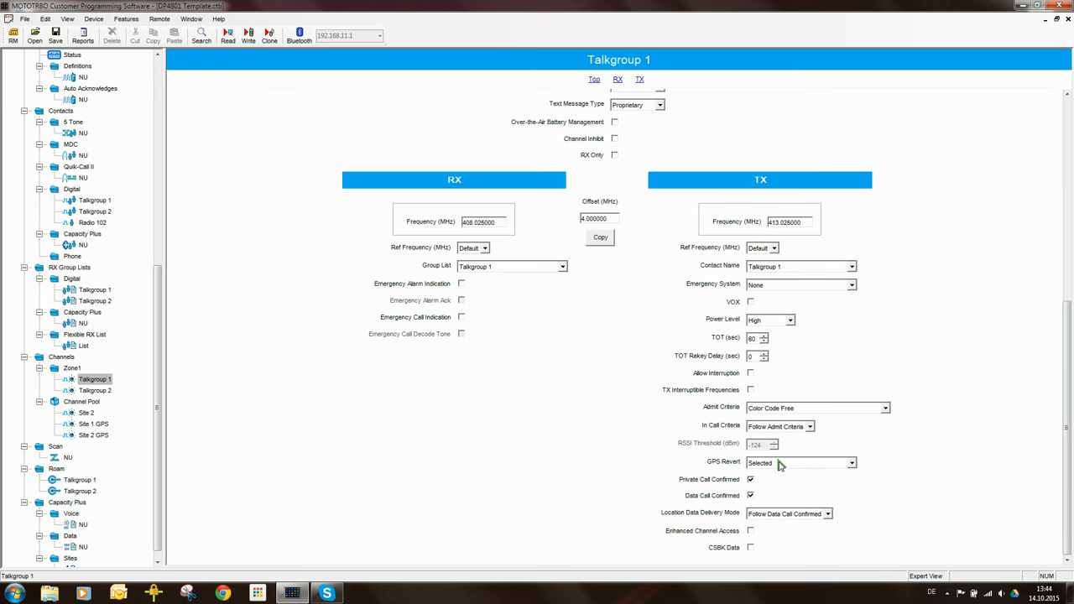
{"action": "left_click", "coordinate": [851, 462]}
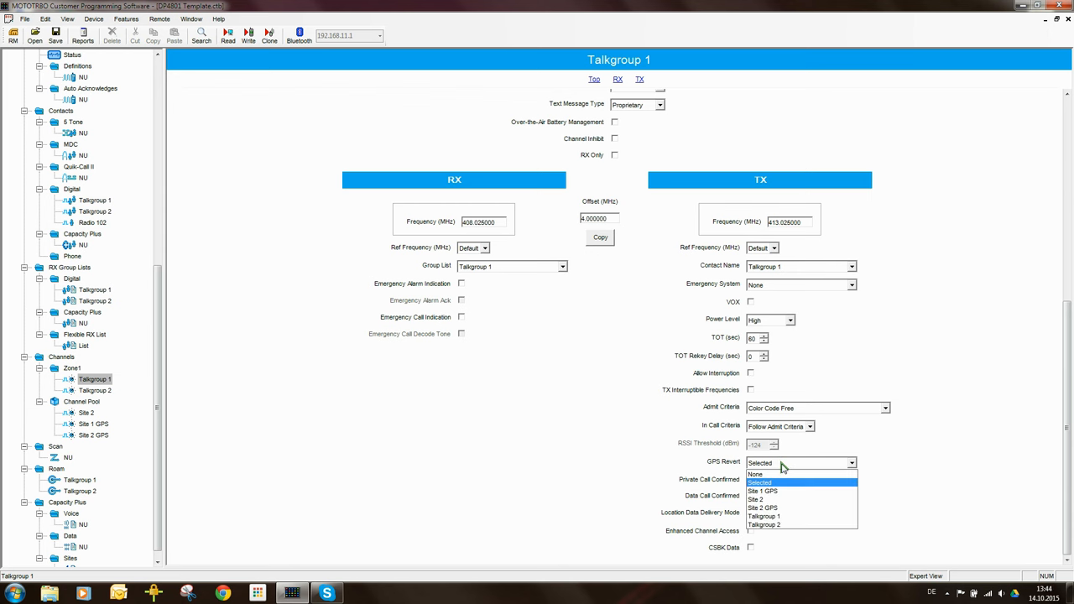
{"action": "mouse_move", "coordinate": [782, 471]}
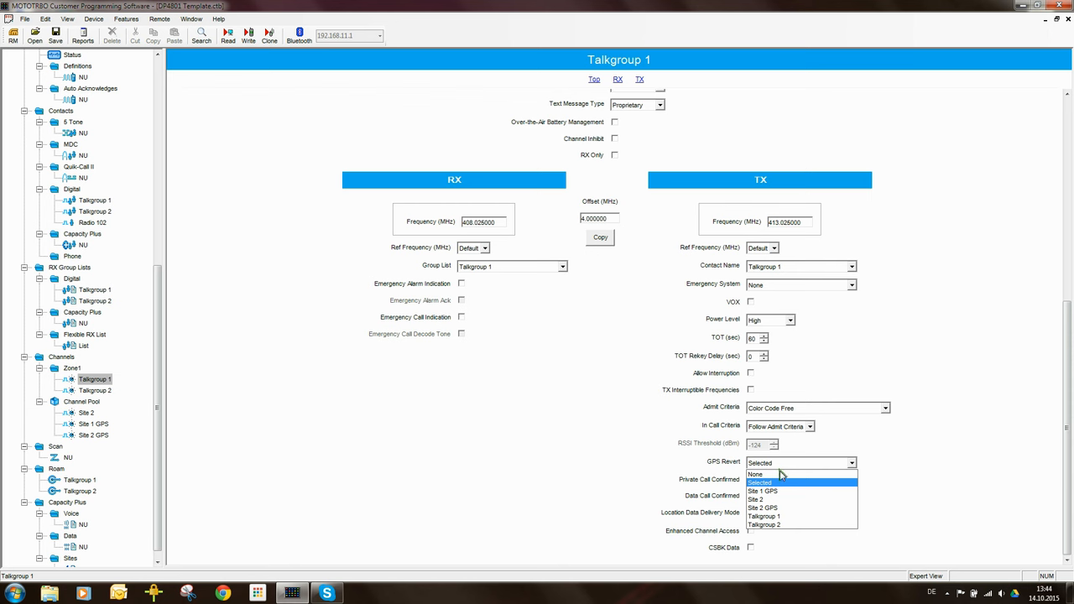
{"action": "mouse_move", "coordinate": [776, 491]}
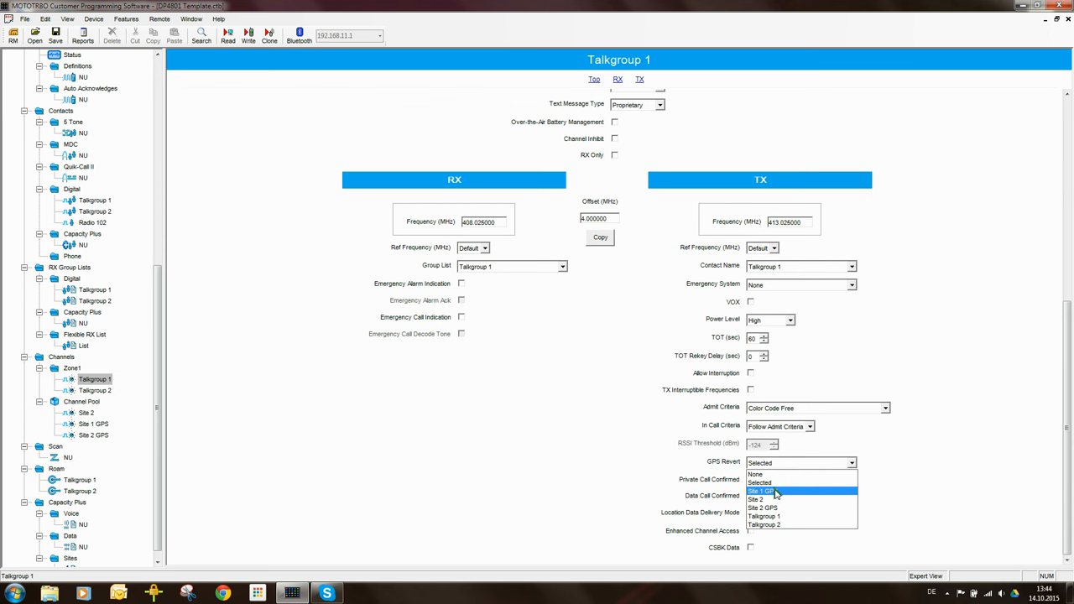
{"action": "left_click", "coordinate": [763, 491]}
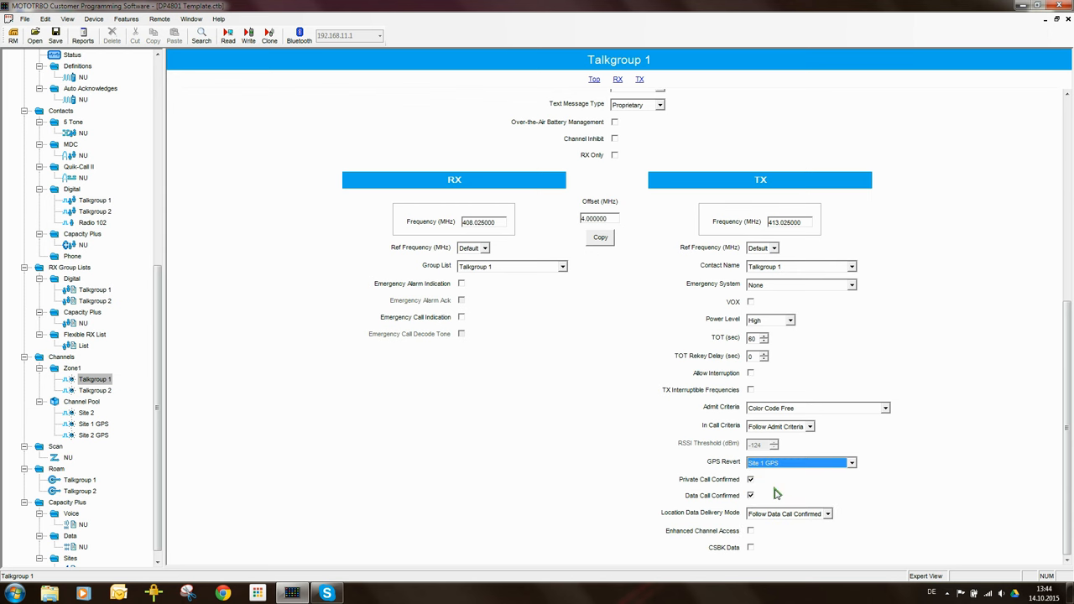
{"action": "mouse_move", "coordinate": [768, 457]}
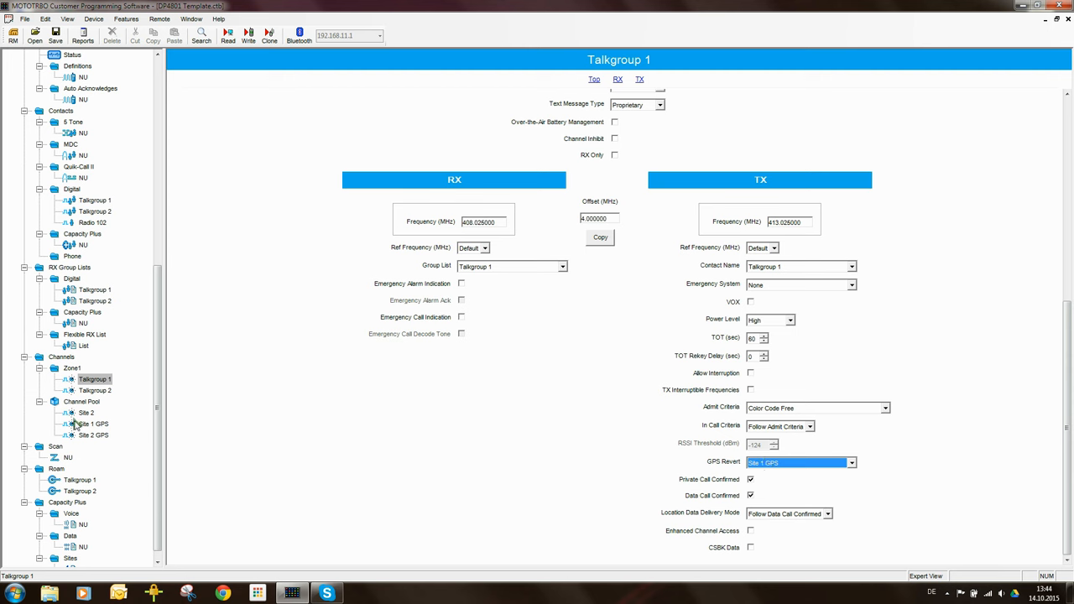
{"action": "mouse_move", "coordinate": [101, 432]}
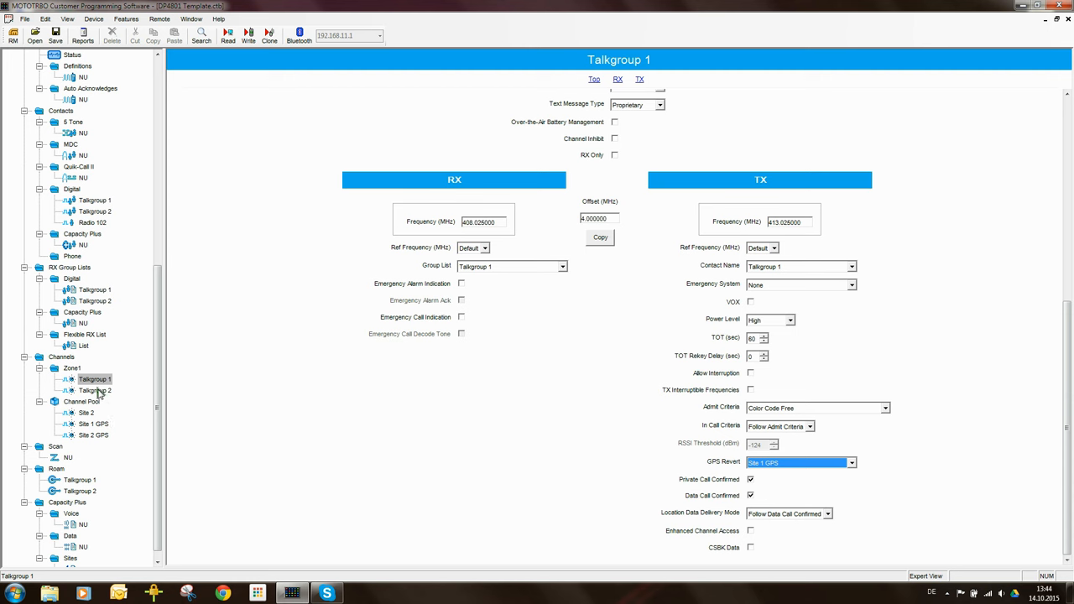
Set Talkgroup 2's ARS to On System Change and its GPS Revert to Site 1 GPS
{"action": "left_click", "coordinate": [95, 390]}
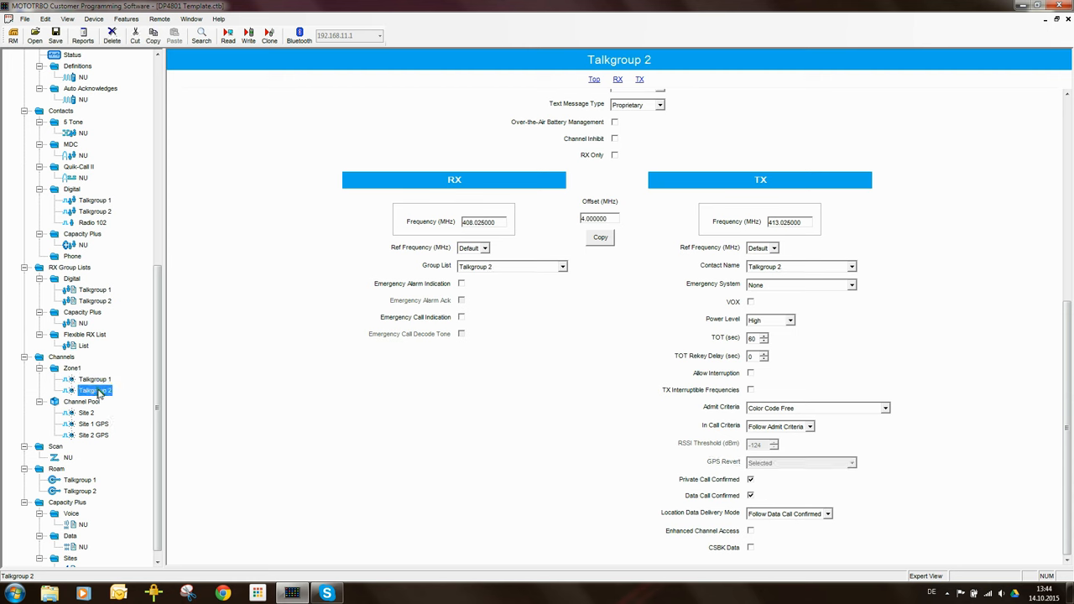
{"action": "mouse_move", "coordinate": [621, 419]}
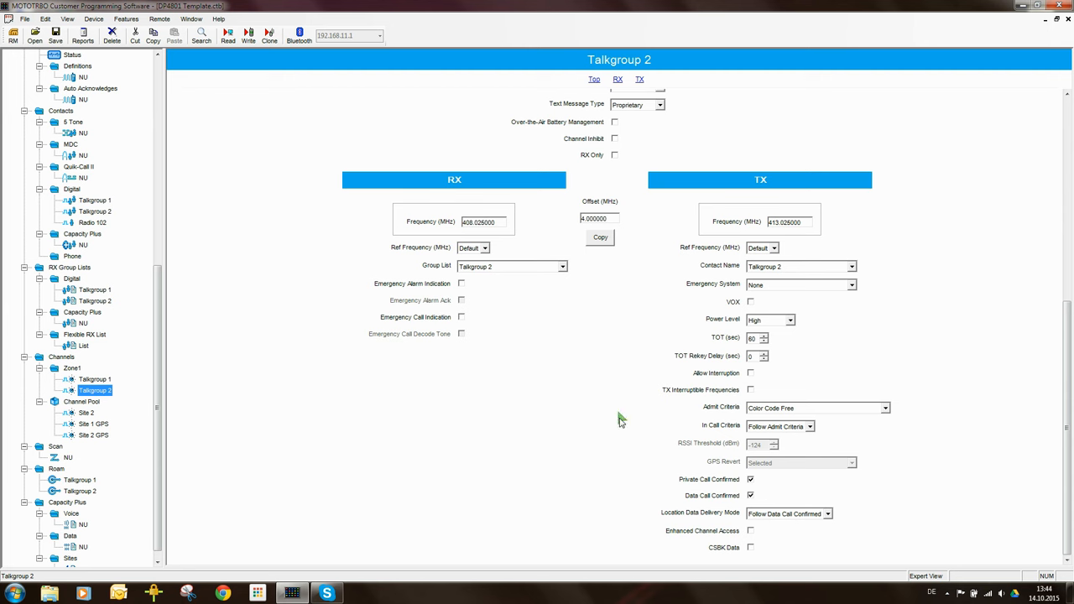
{"action": "scroll", "scroll_direction": "up", "scroll_amount": 3}
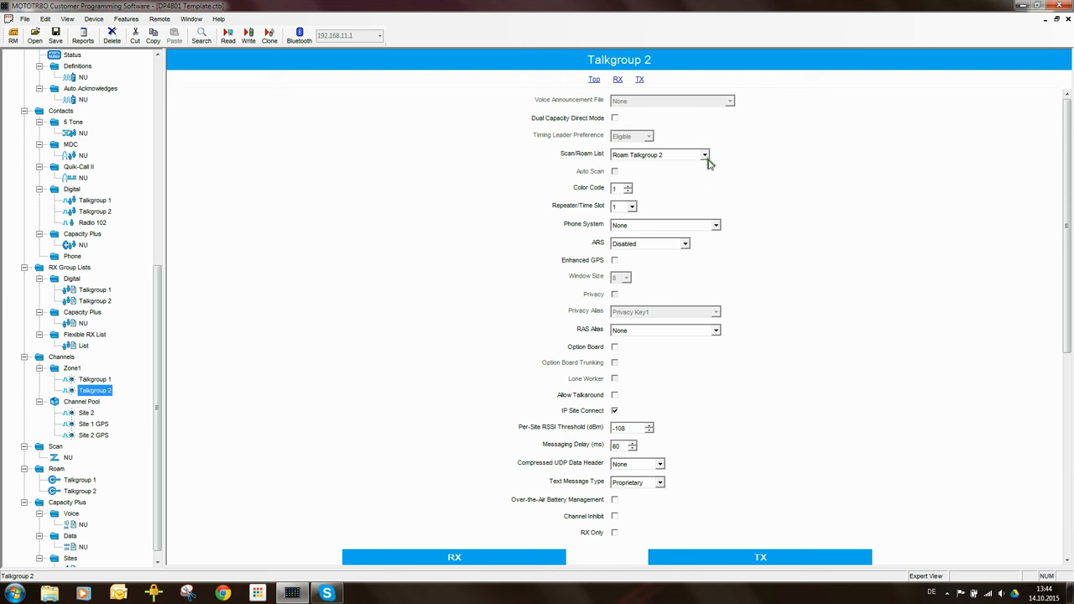
{"action": "mouse_move", "coordinate": [698, 236]}
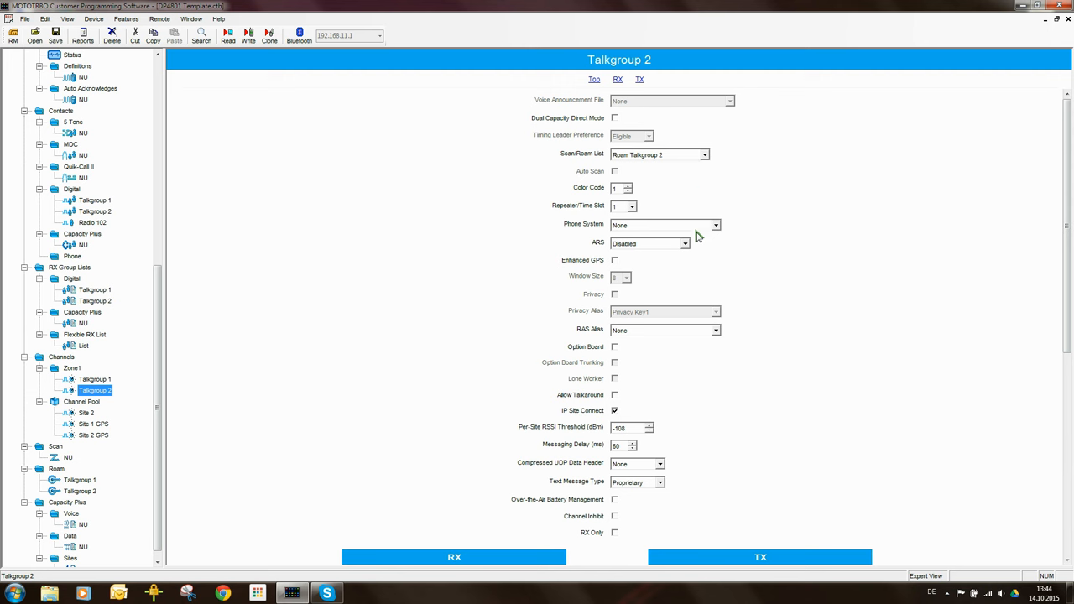
{"action": "left_click", "coordinate": [683, 243]}
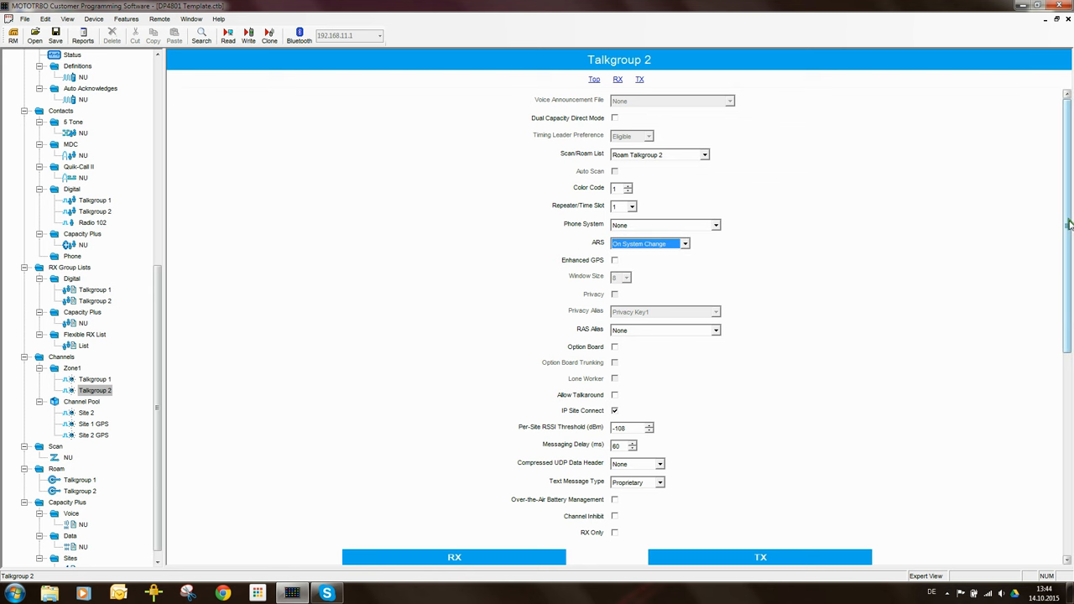
{"action": "scroll", "scroll_direction": "down", "scroll_amount": 3}
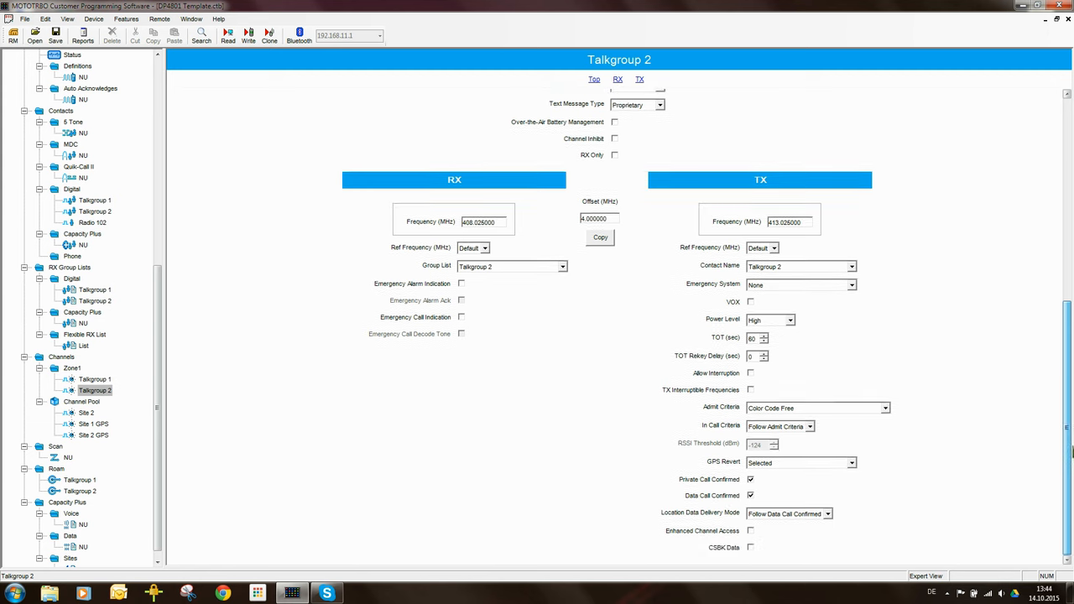
{"action": "left_click", "coordinate": [852, 463]}
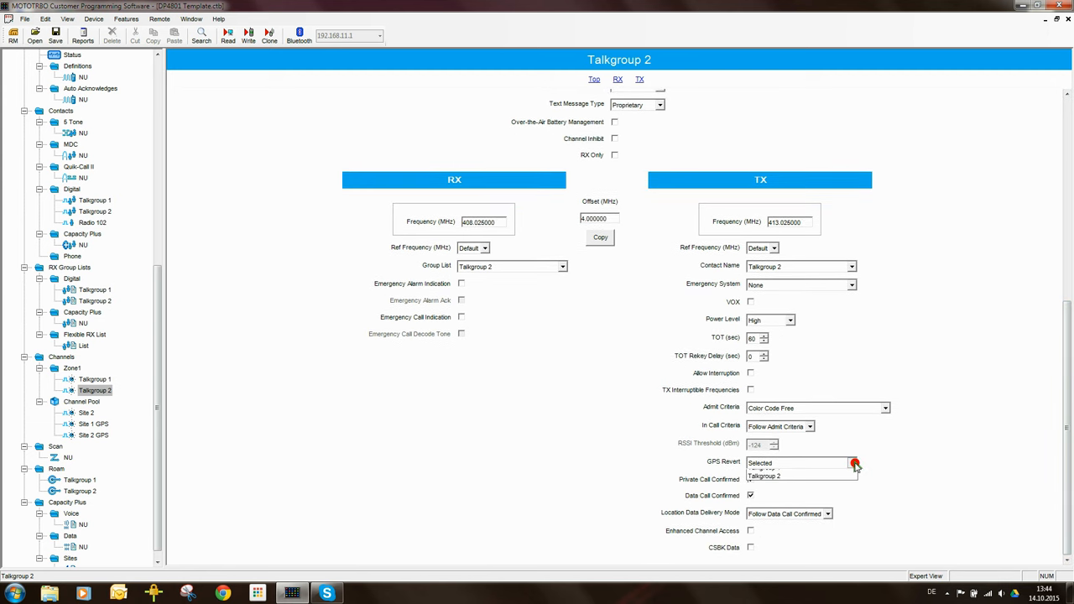
{"action": "left_click", "coordinate": [852, 463]}
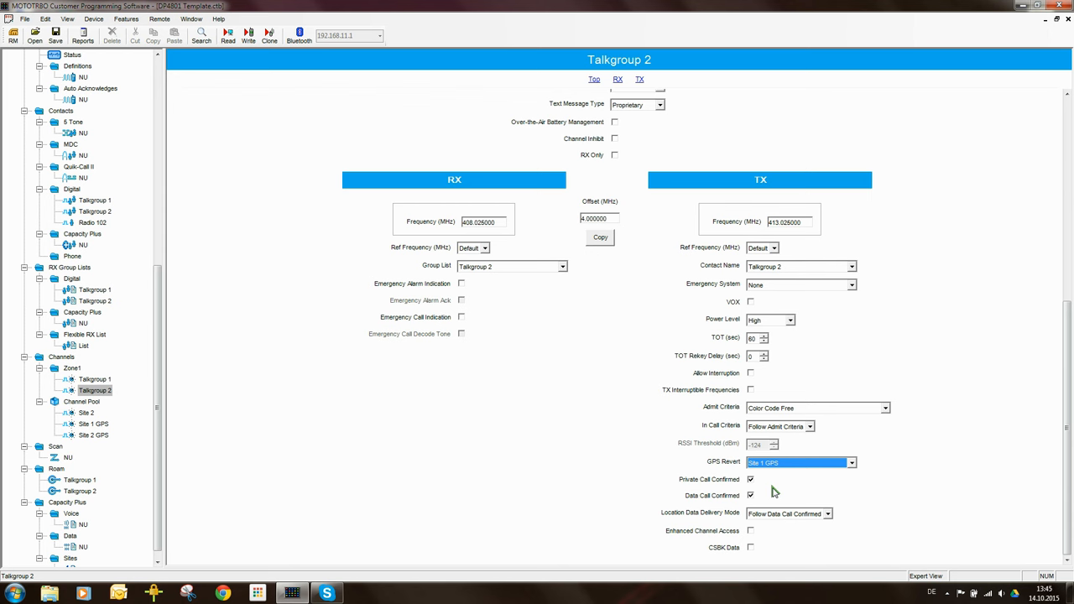
{"action": "mouse_move", "coordinate": [201, 391]}
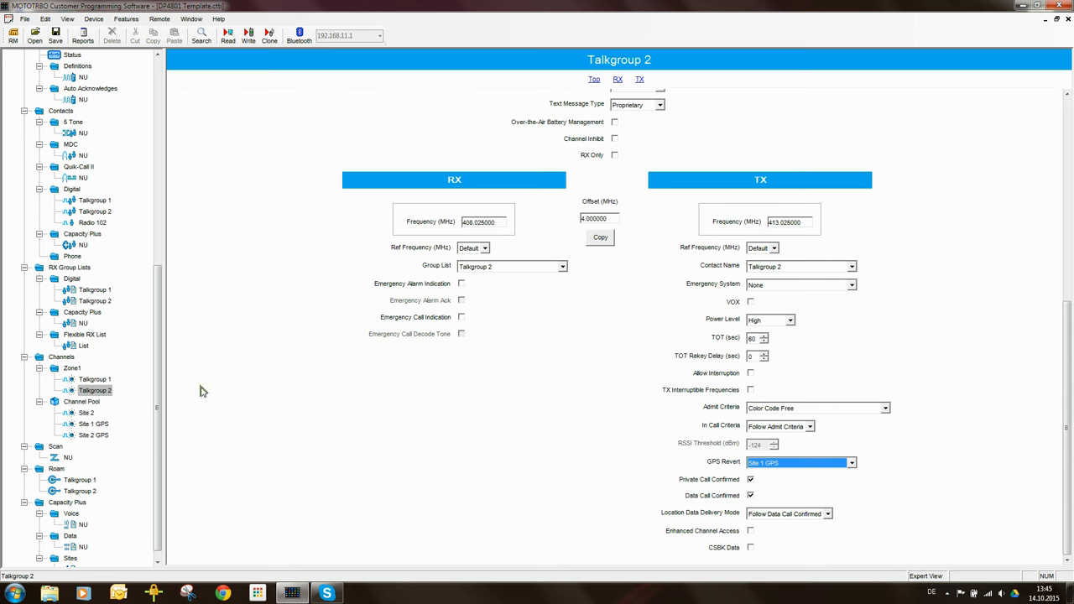
{"action": "mouse_move", "coordinate": [113, 394]}
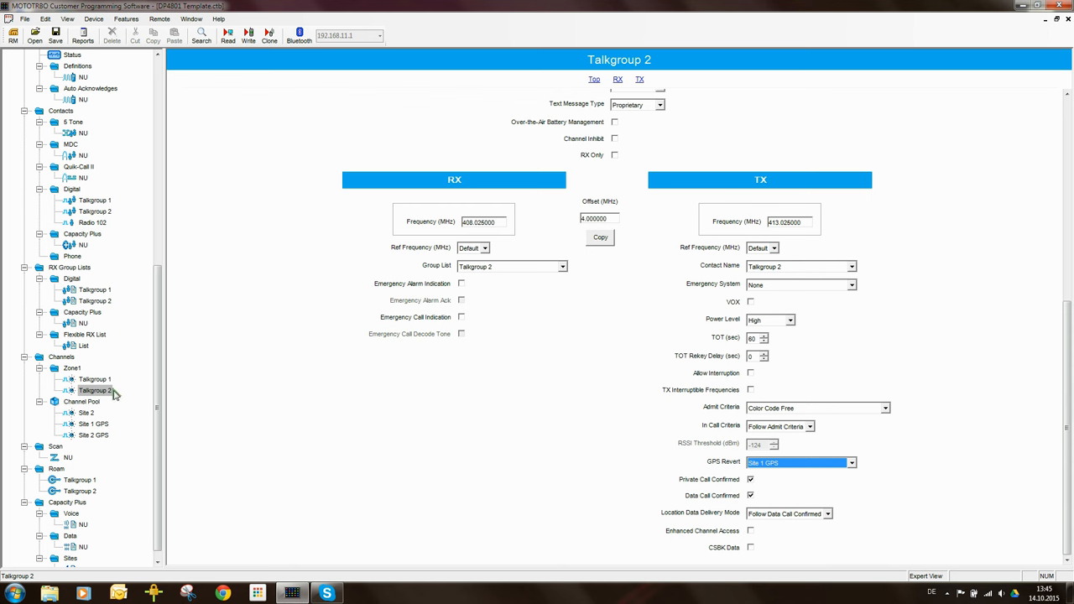
Set the Site 2 pool channel's ARS to On System Change and reach its GPS Revert choices
{"action": "left_click", "coordinate": [86, 413]}
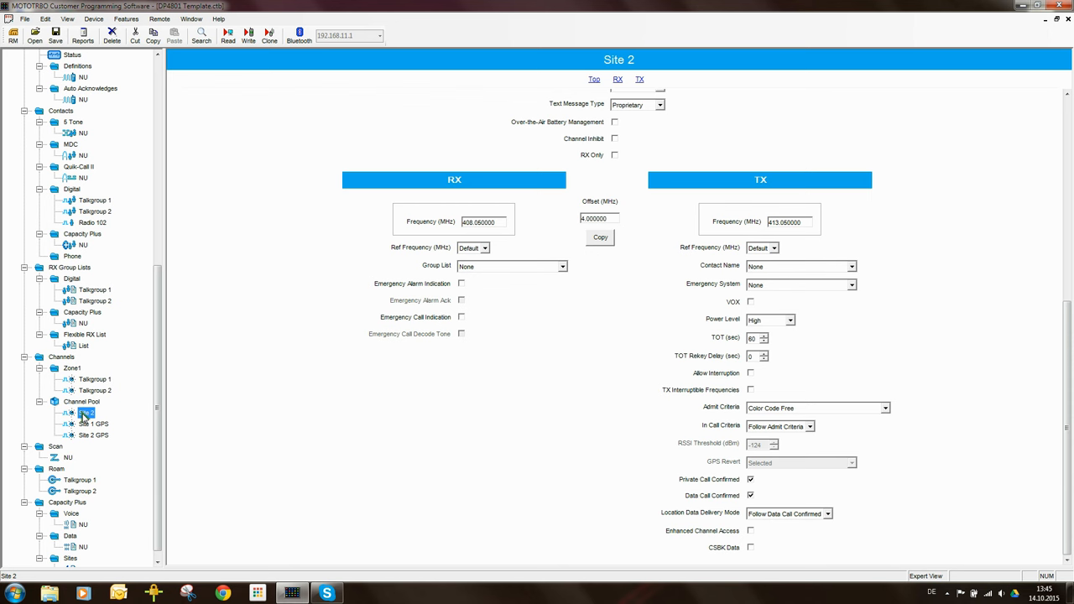
{"action": "mouse_move", "coordinate": [900, 424]}
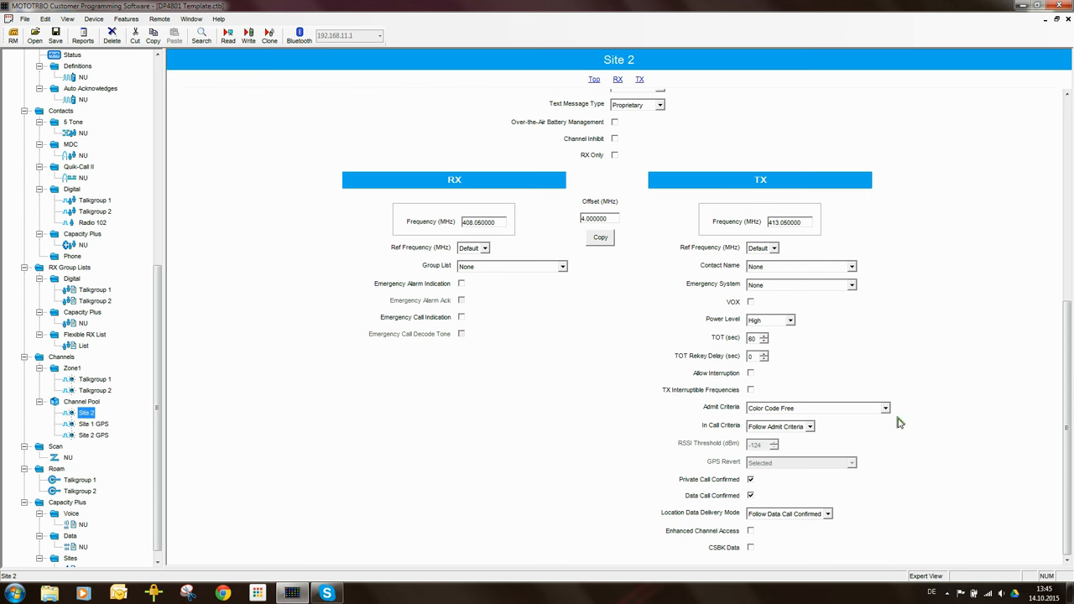
{"action": "scroll", "scroll_direction": "up", "scroll_amount": 3}
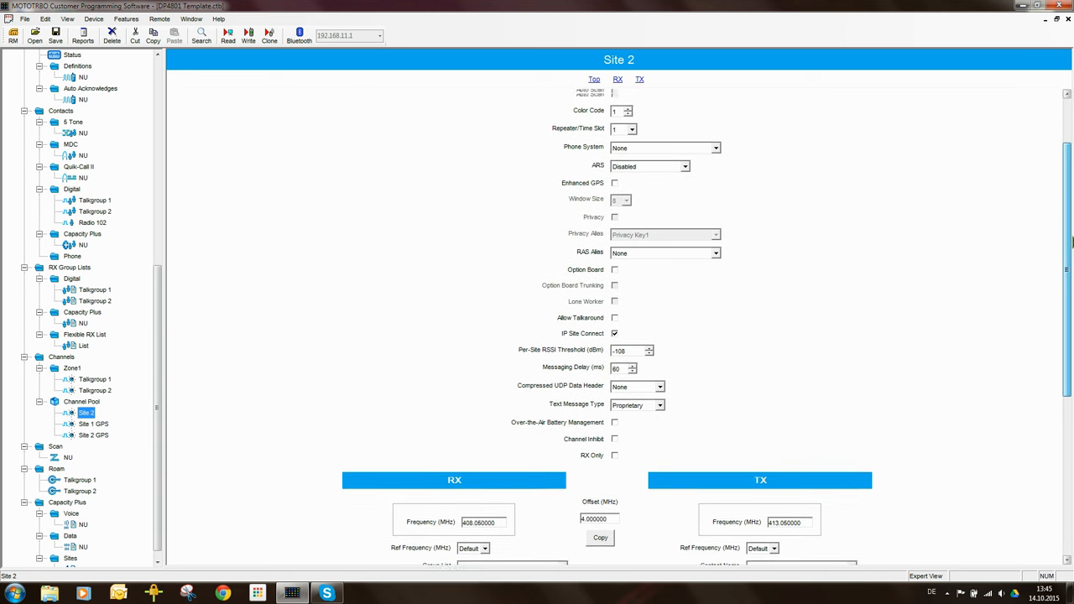
{"action": "scroll", "scroll_direction": "up", "scroll_amount": 3}
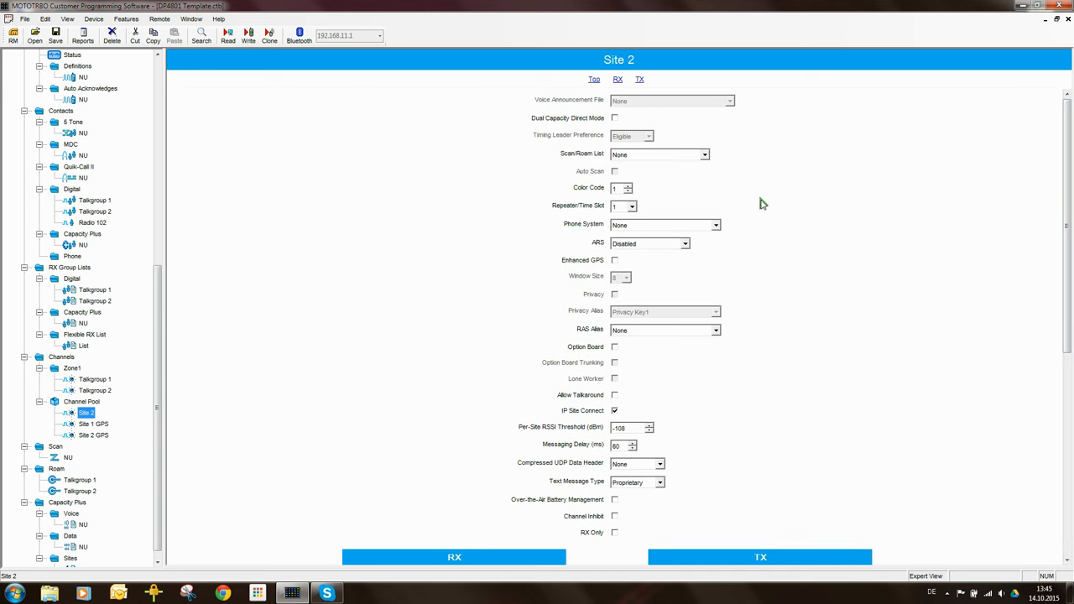
{"action": "left_click", "coordinate": [685, 244]}
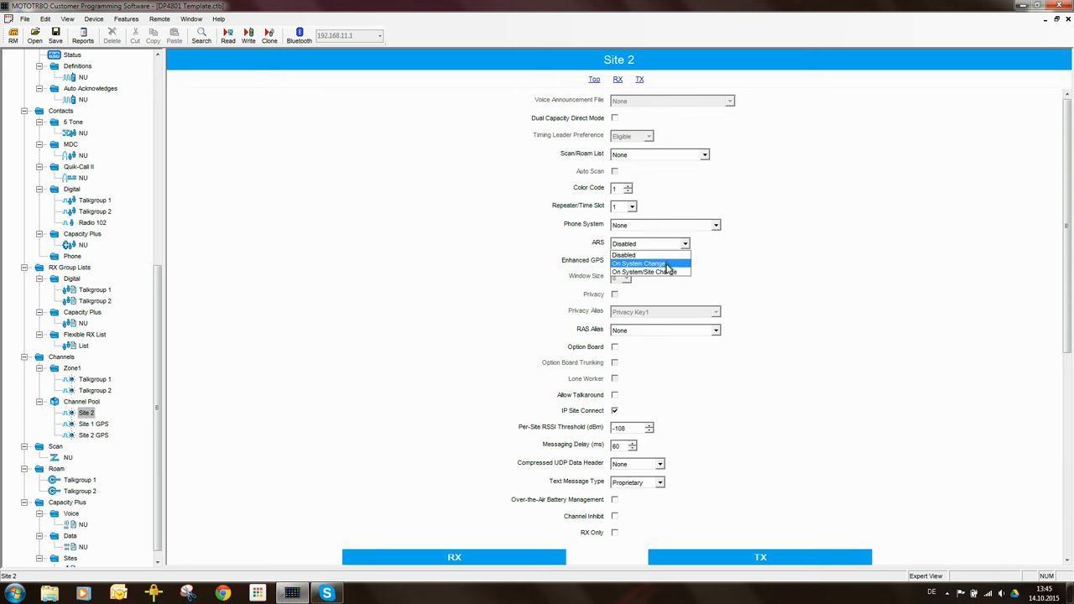
{"action": "left_click", "coordinate": [640, 264]}
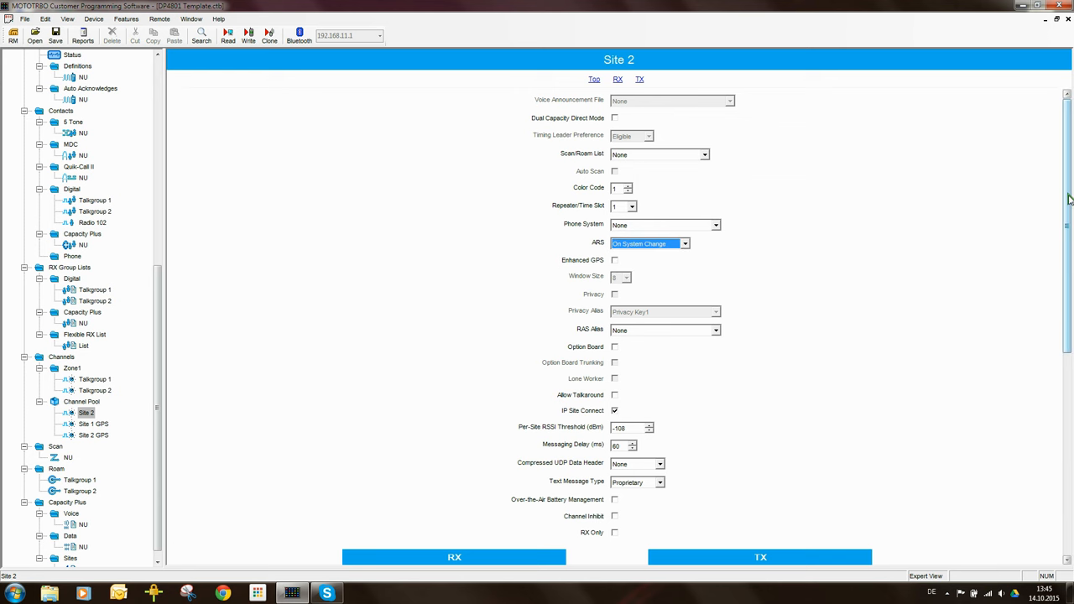
{"action": "scroll", "scroll_direction": "down", "scroll_amount": 3}
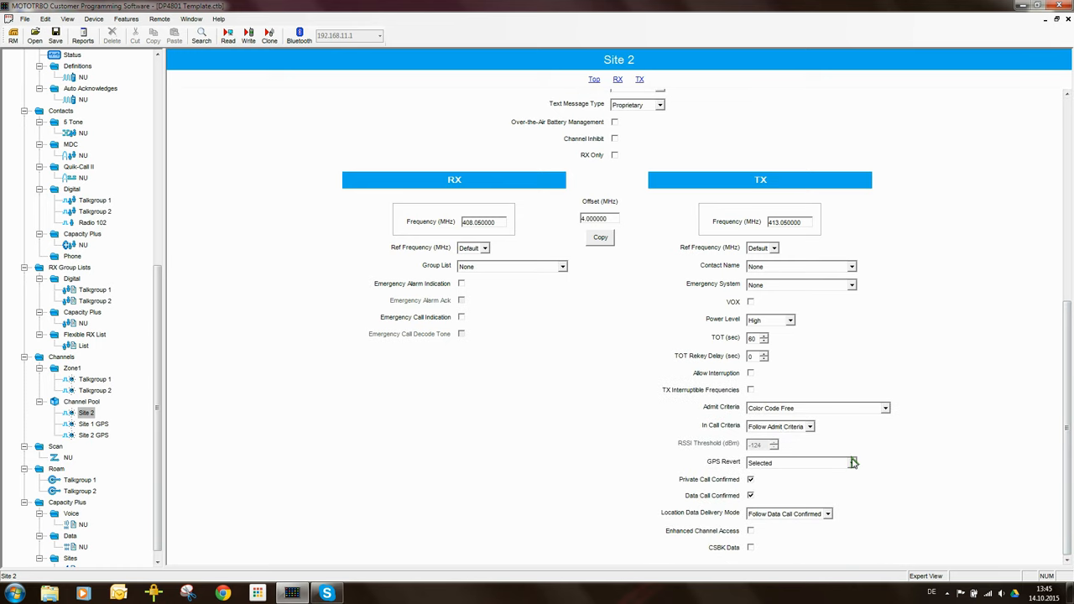
{"action": "left_click", "coordinate": [852, 462]}
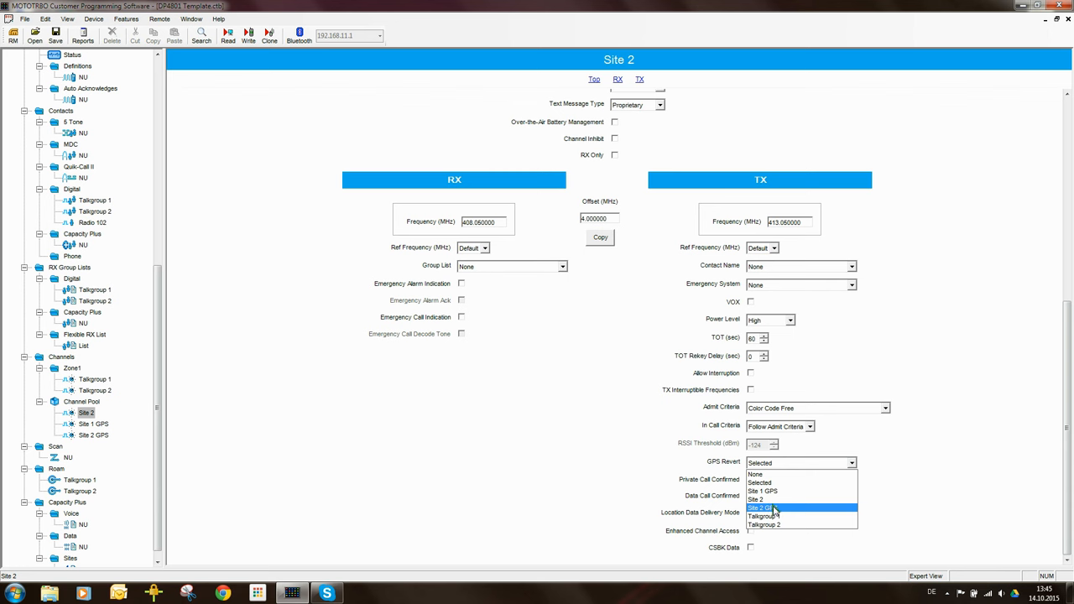